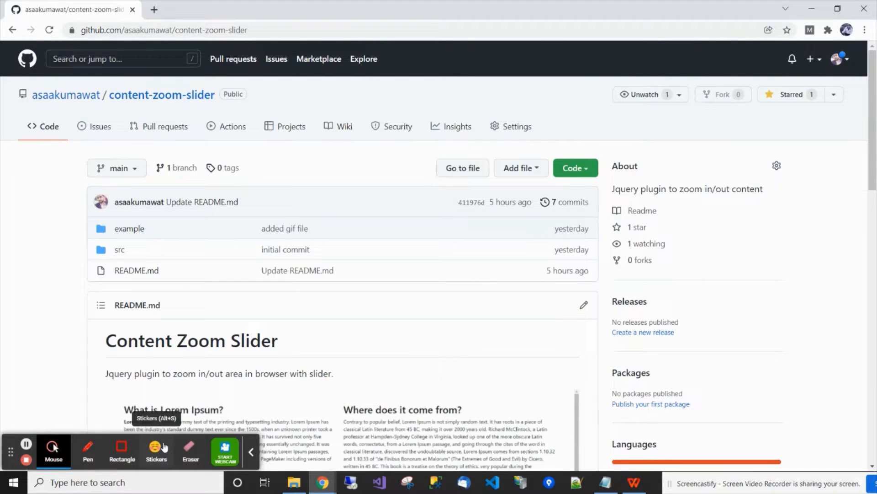
# Step: Create a content-zoomer folder in D:\Example and open it in VS Code via cmd
pyautogui.scroll(-3)
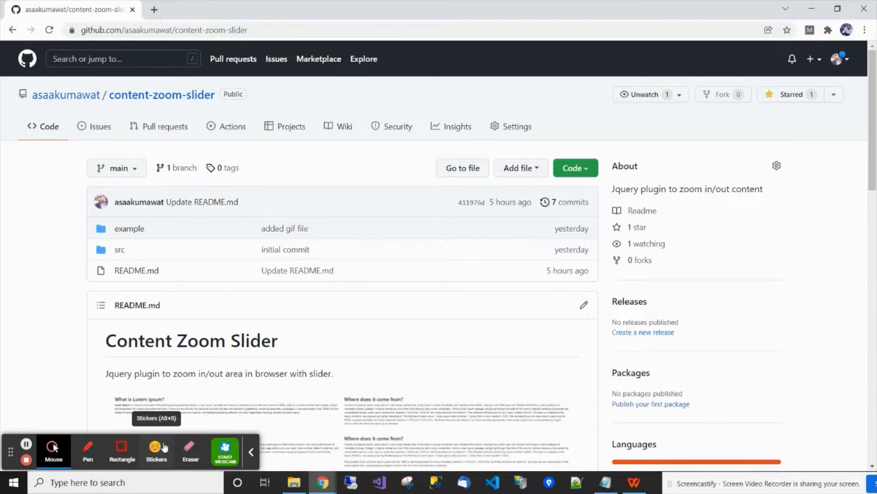
pyautogui.scroll(-3)
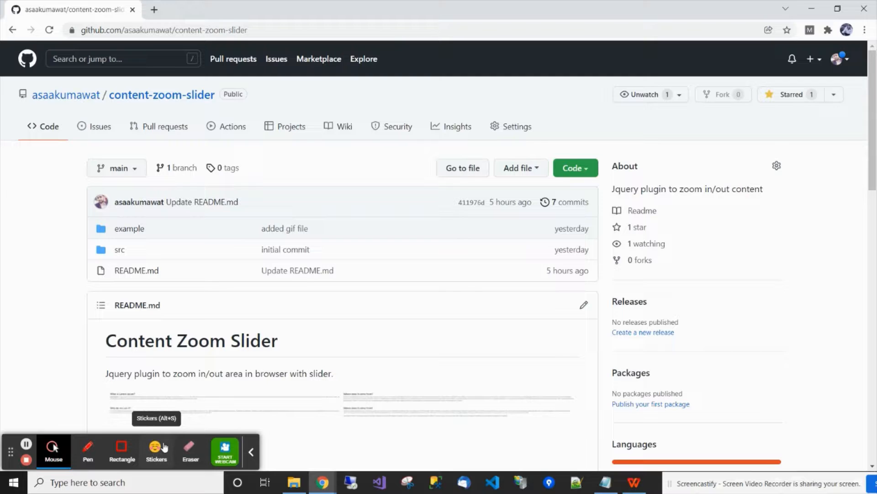
pyautogui.scroll(-3)
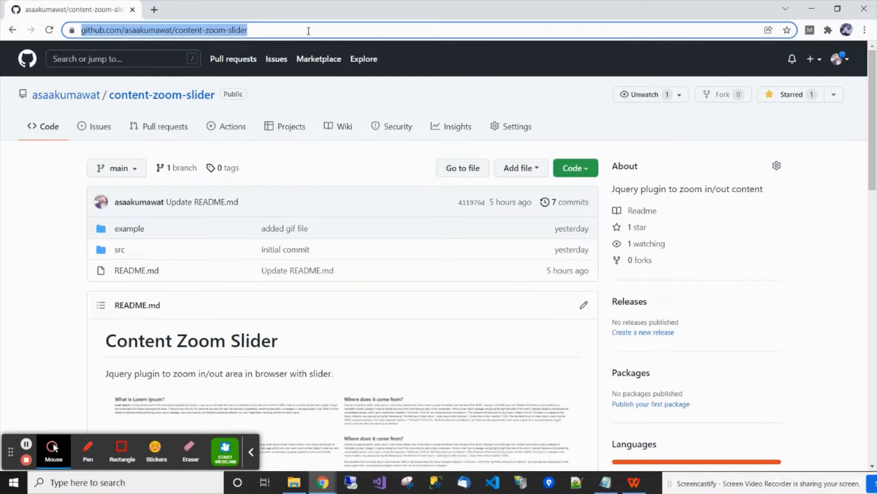
pyautogui.scroll(-3)
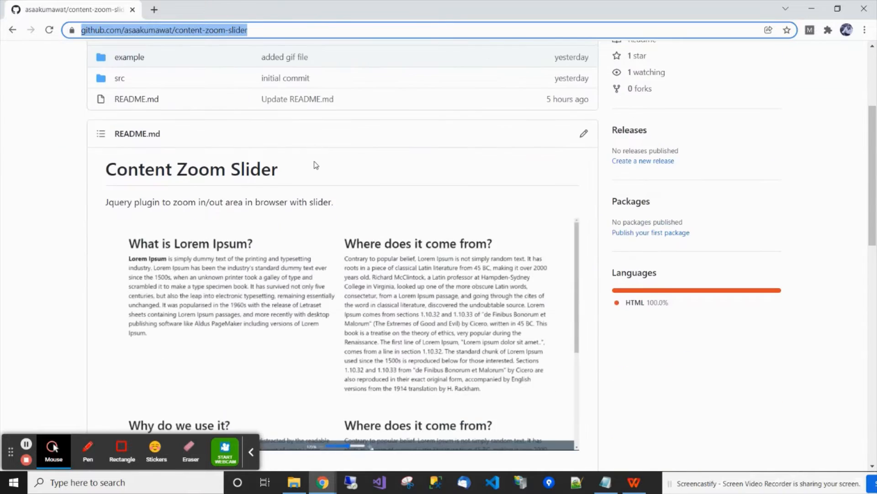
pyautogui.scroll(-3)
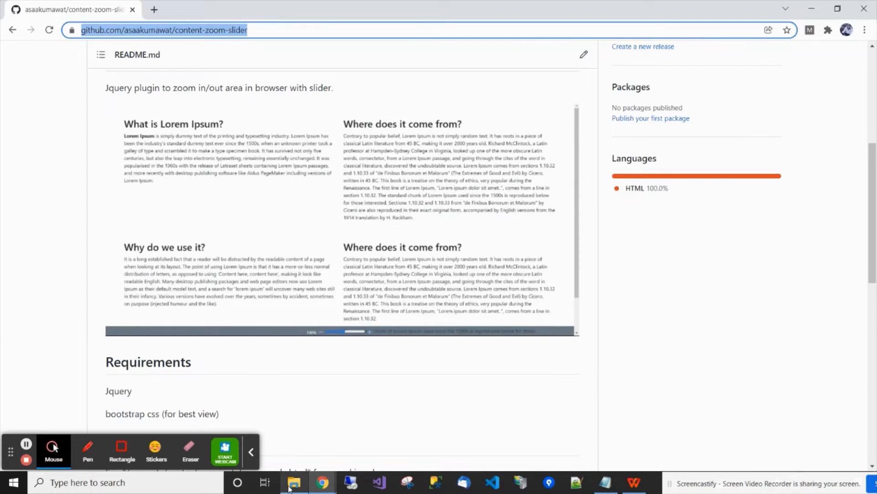
pyautogui.click(294, 482)
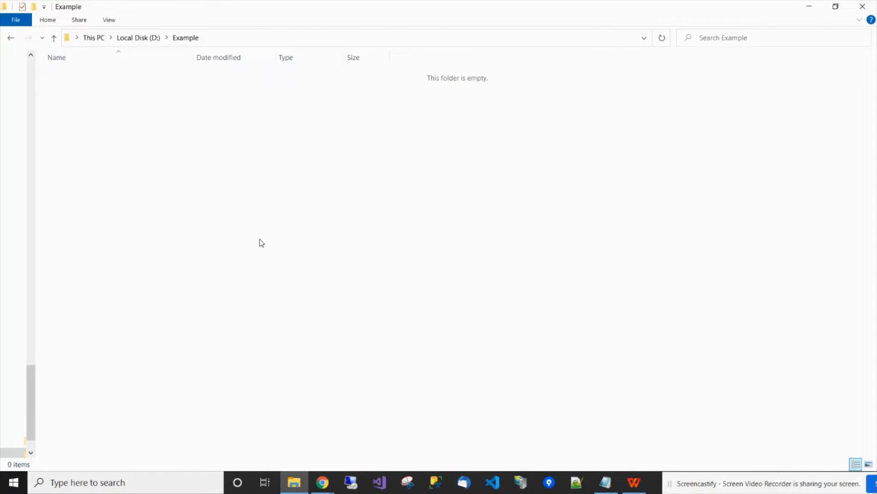
pyautogui.rightClick(259, 242)
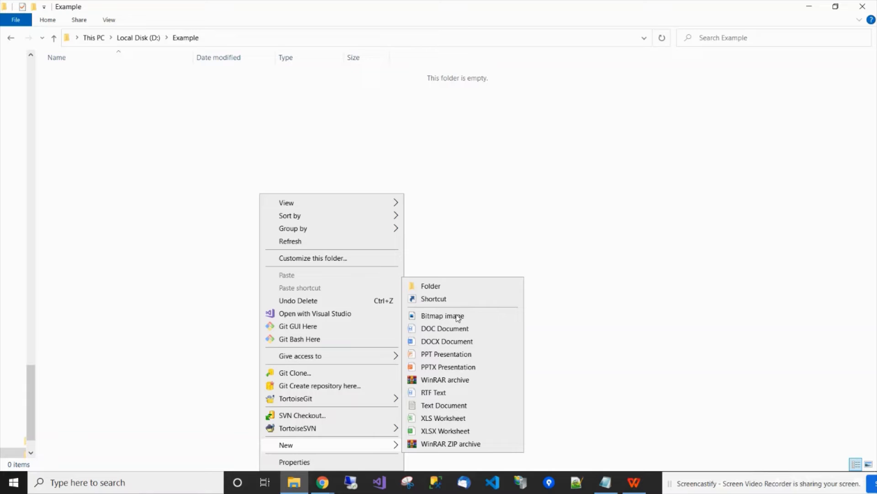
pyautogui.click(431, 286)
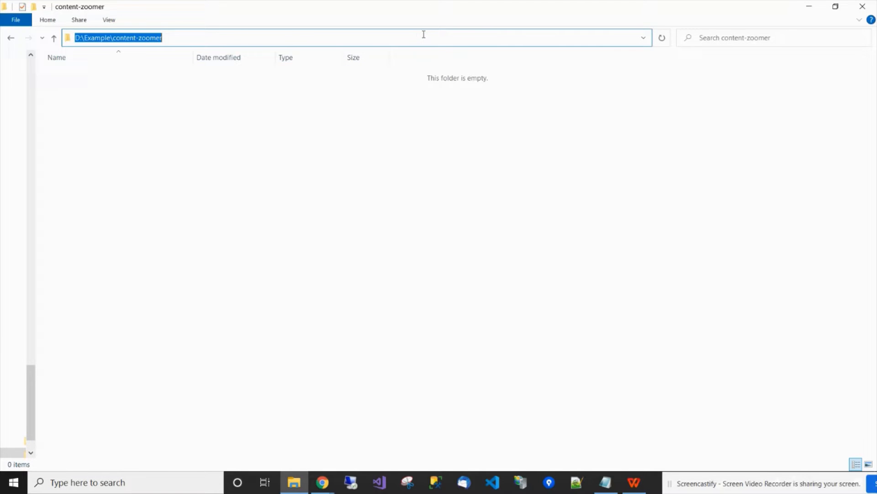
pyautogui.write('cmd')
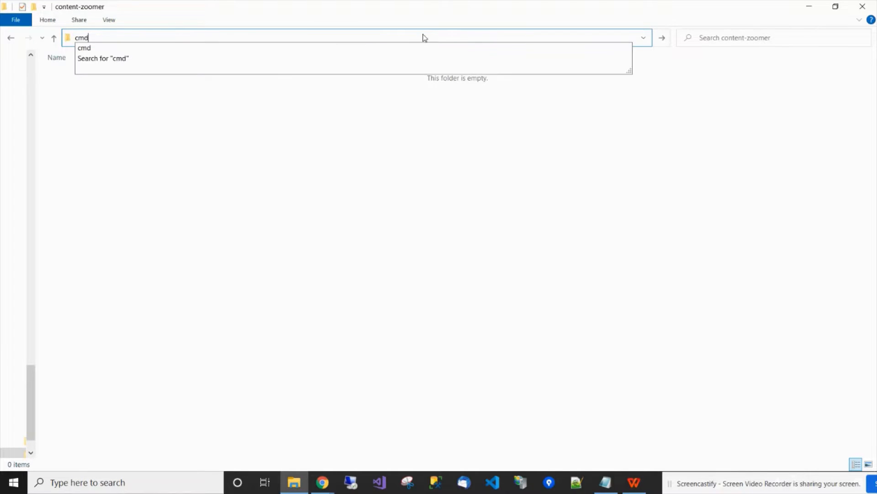
pyautogui.press('Return')
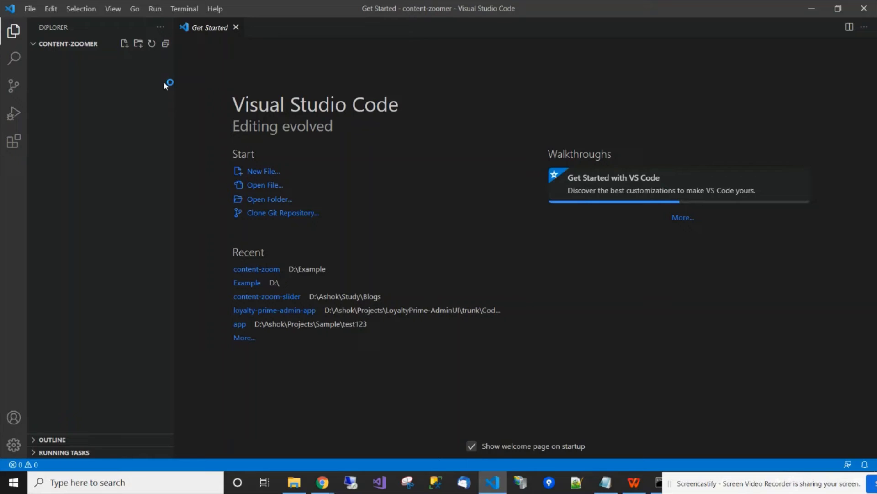
# Step: Add a new file named content-zoom-example.html from the Explorer sidebar
pyautogui.click(124, 44)
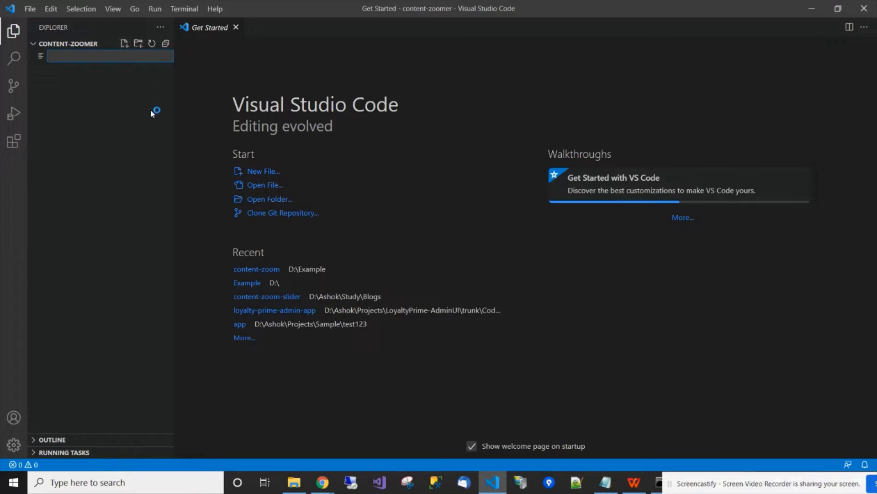
pyautogui.write('contnt-')
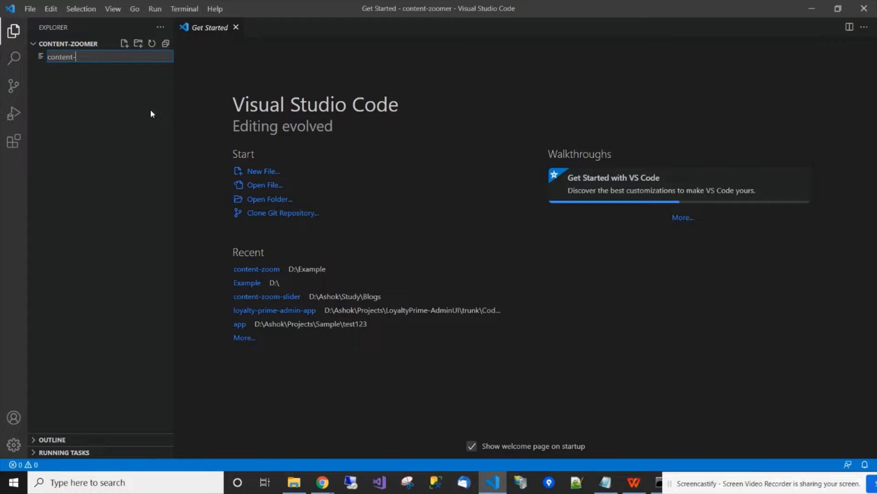
pyautogui.write('zoo')
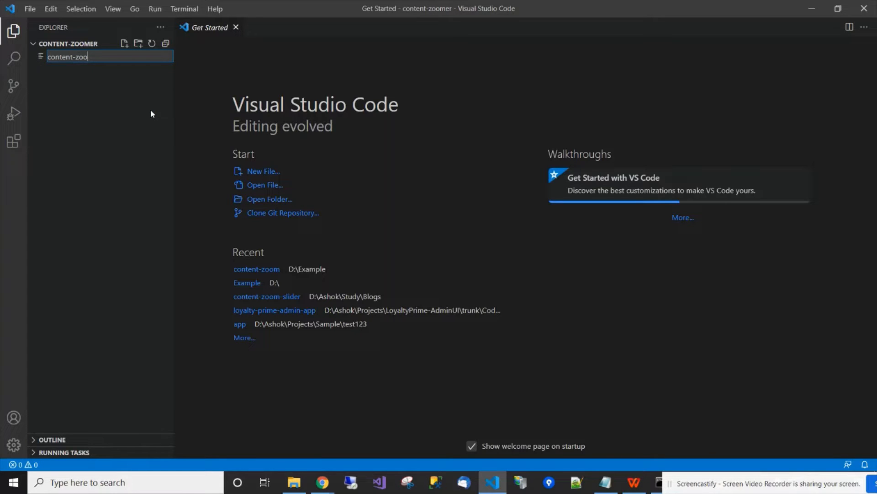
pyautogui.write('m-exa')
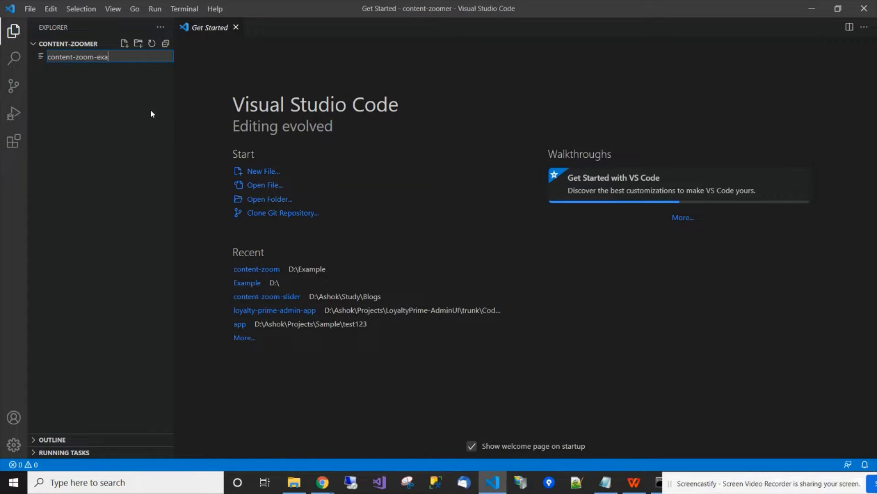
pyautogui.write('mple.html')
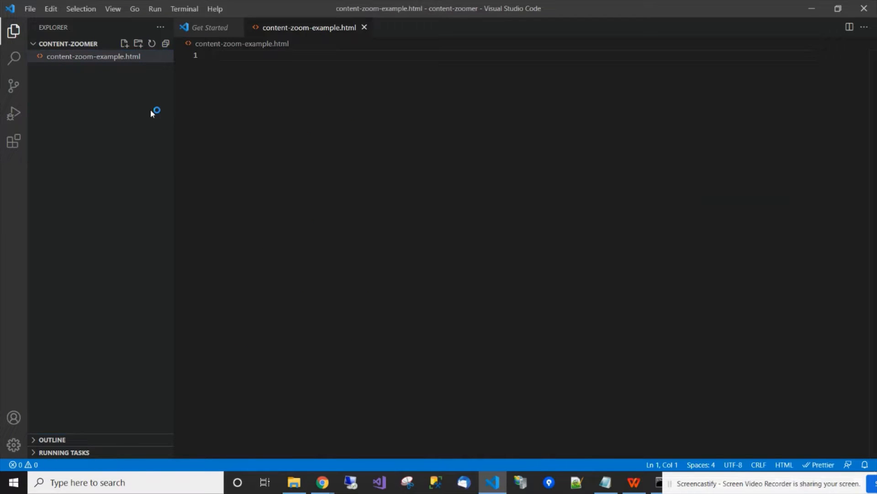
pyautogui.moveTo(606, 481)
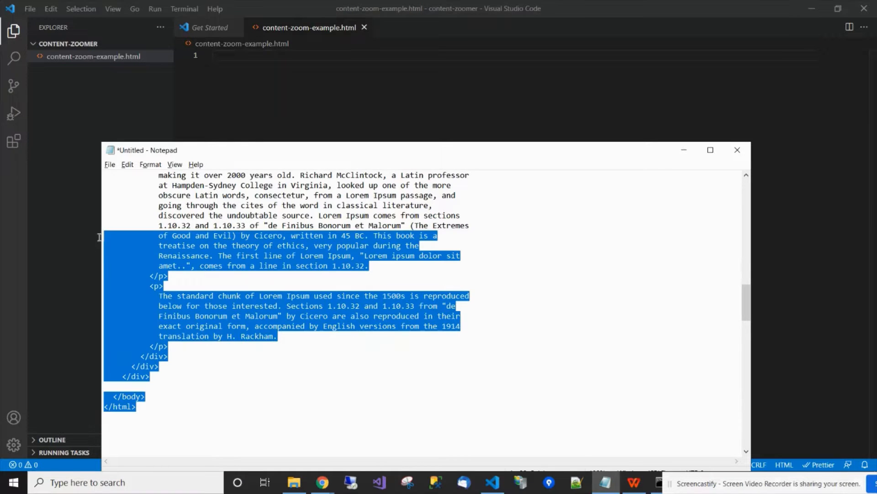
# Step: Review the pasted page markup, from the content container to the first Lorem Ipsum paragraph
pyautogui.scroll(3)
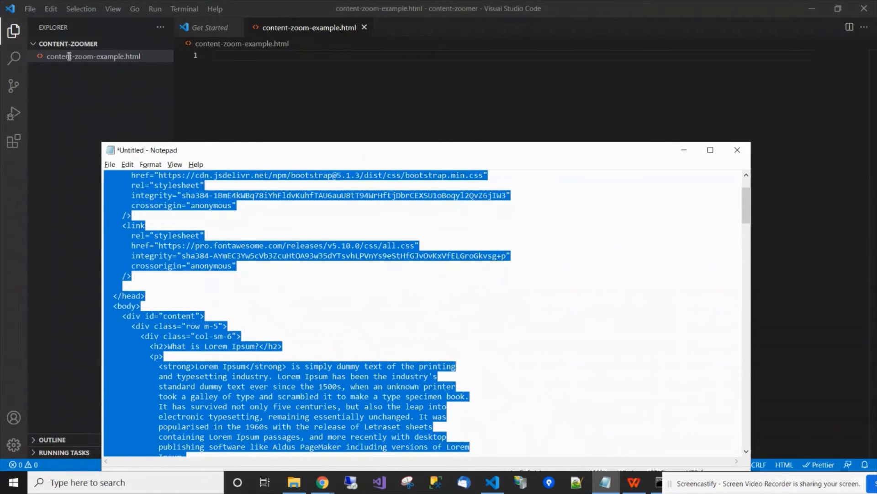
pyautogui.scroll(3)
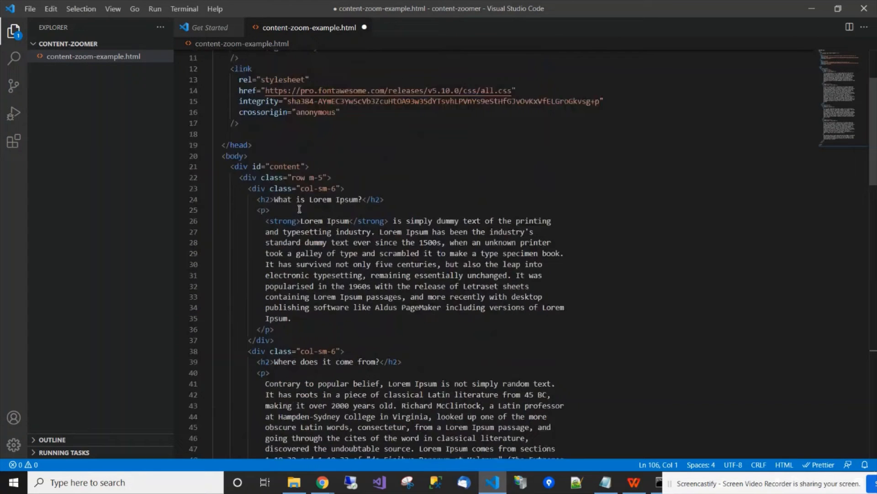
pyautogui.scroll(3)
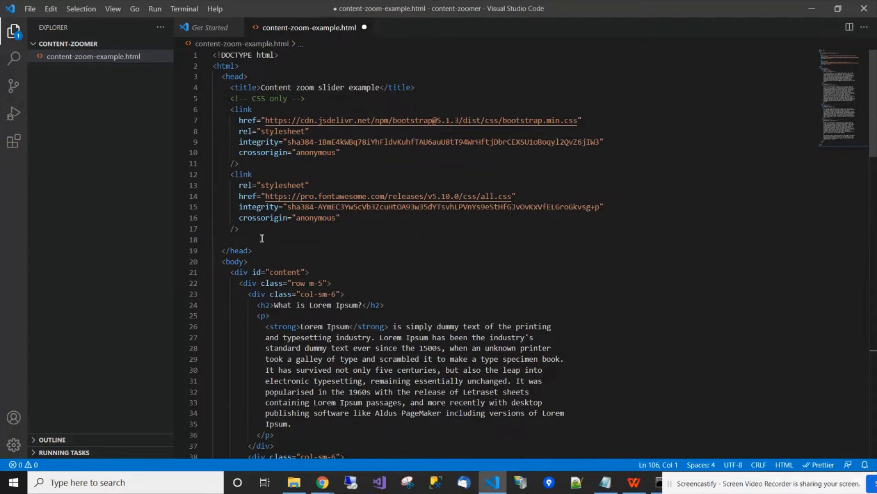
pyautogui.click(230, 282)
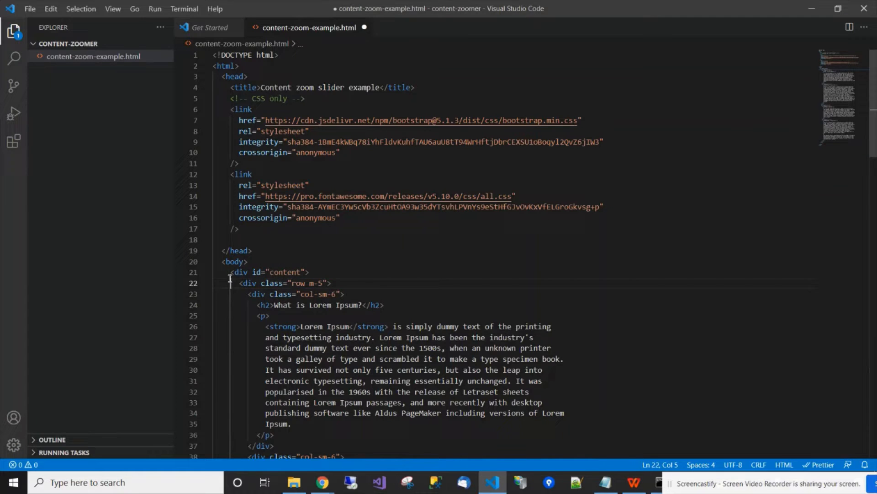
pyautogui.scroll(-3)
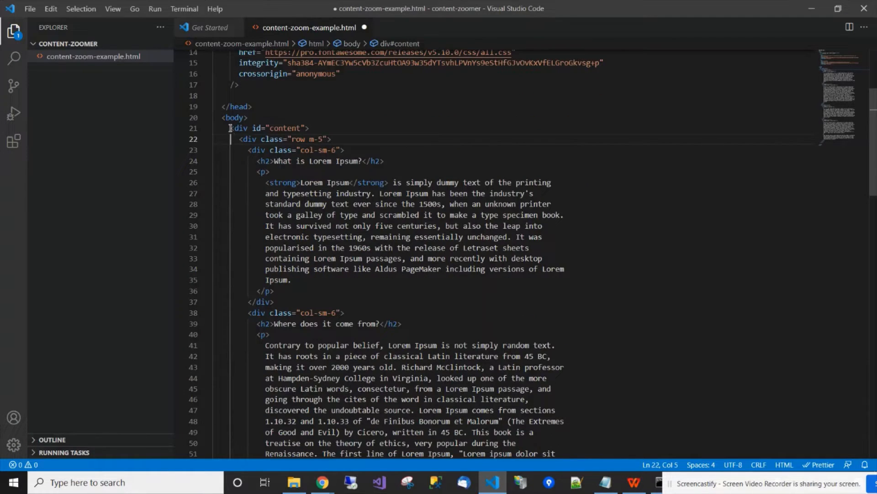
pyautogui.click(310, 225)
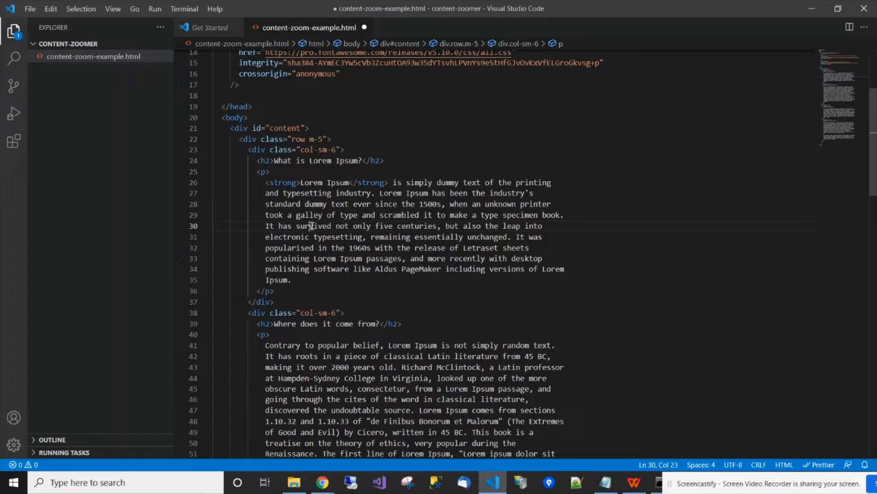
pyautogui.scroll(-3)
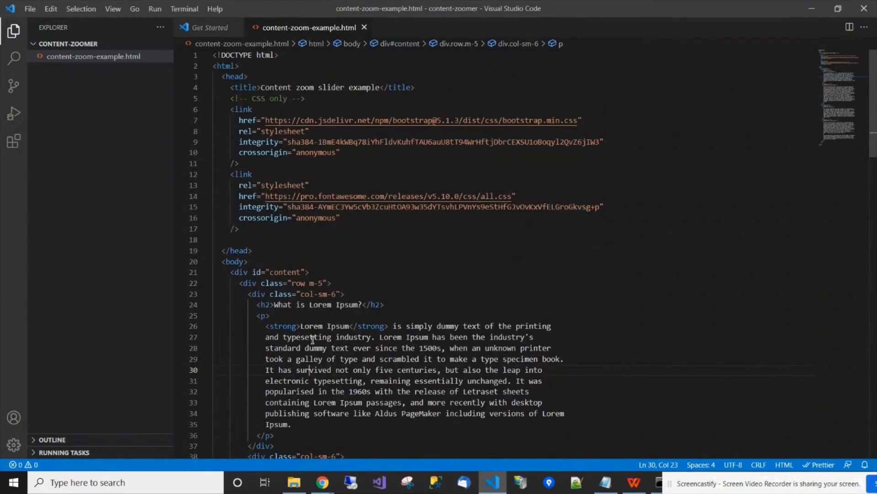
pyautogui.click(321, 482)
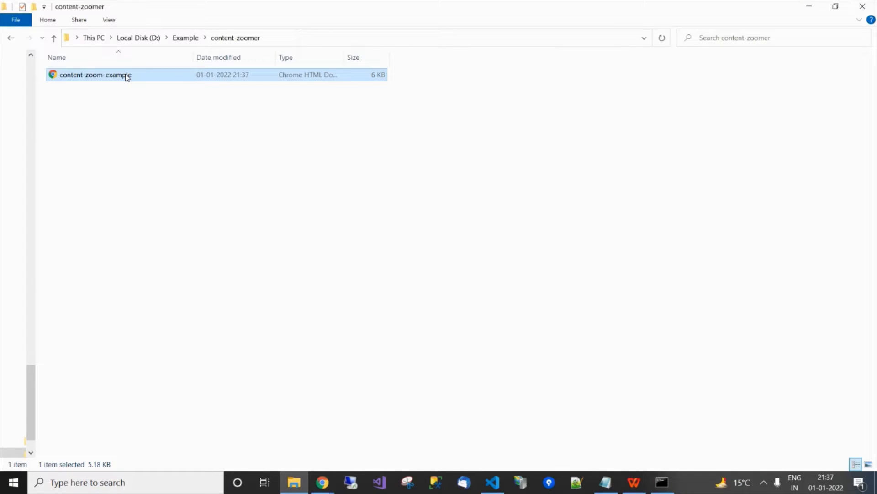
# Step: Preview content-zoom-example.html in Chrome, then return to its source in the editor
pyautogui.doubleClick(95, 74)
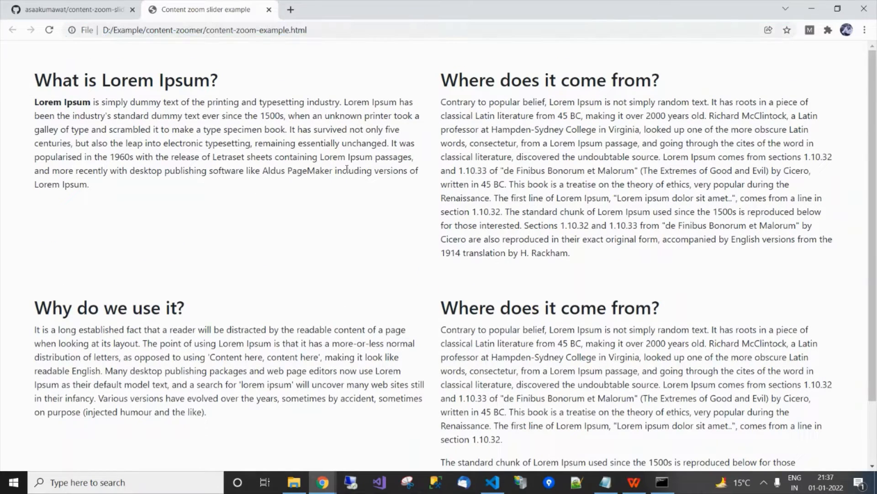
pyautogui.moveTo(339, 470)
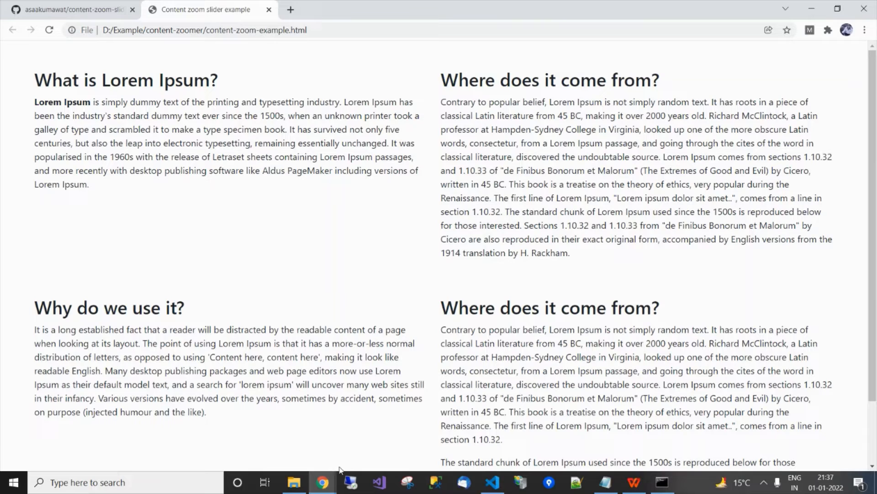
pyautogui.click(293, 481)
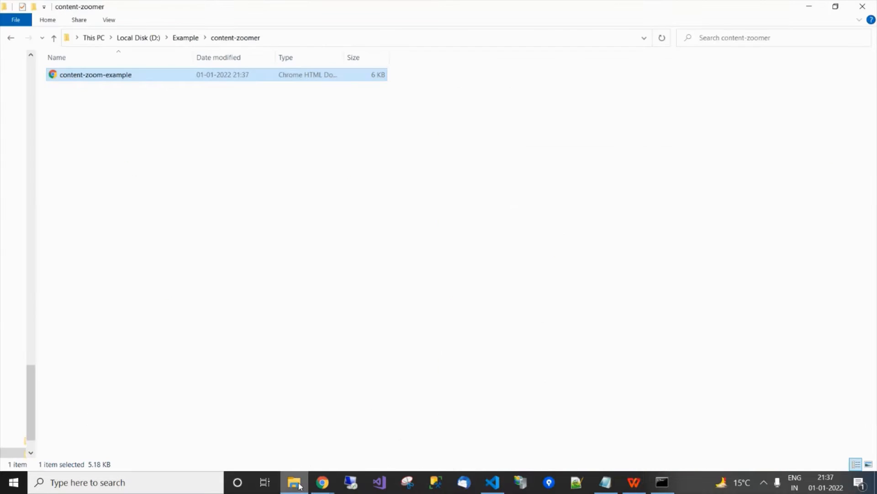
pyautogui.moveTo(320, 482)
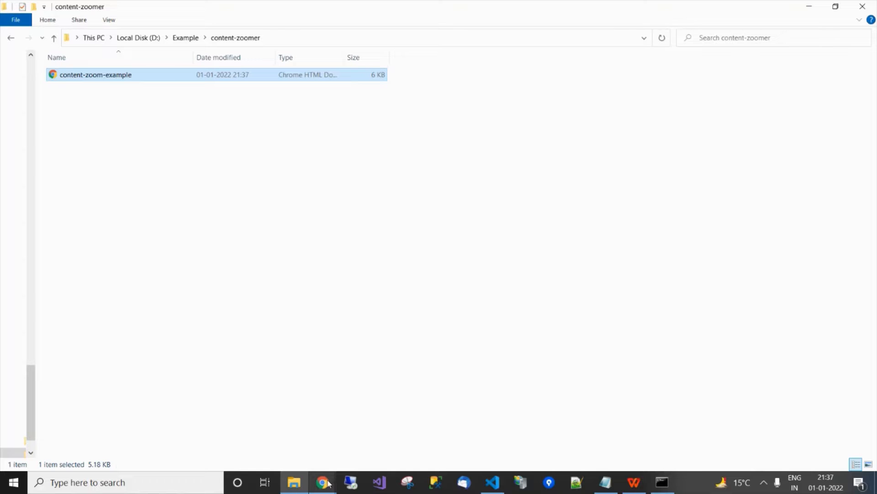
pyautogui.moveTo(322, 482)
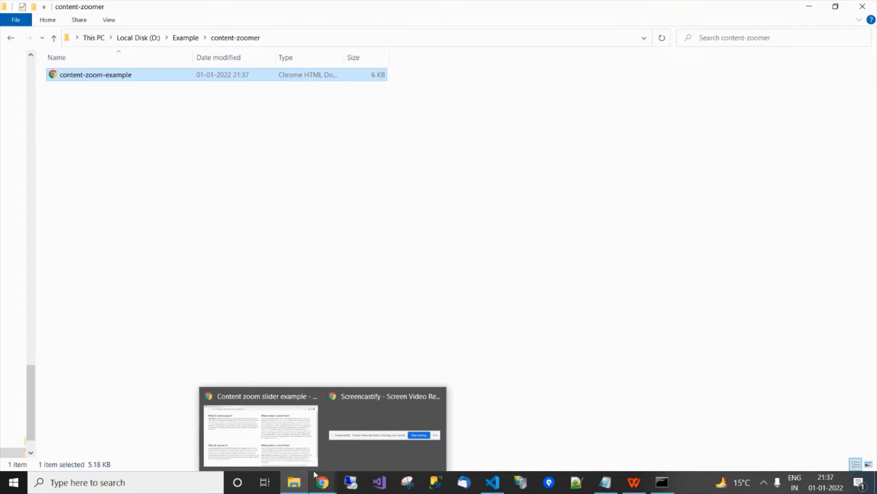
pyautogui.click(259, 431)
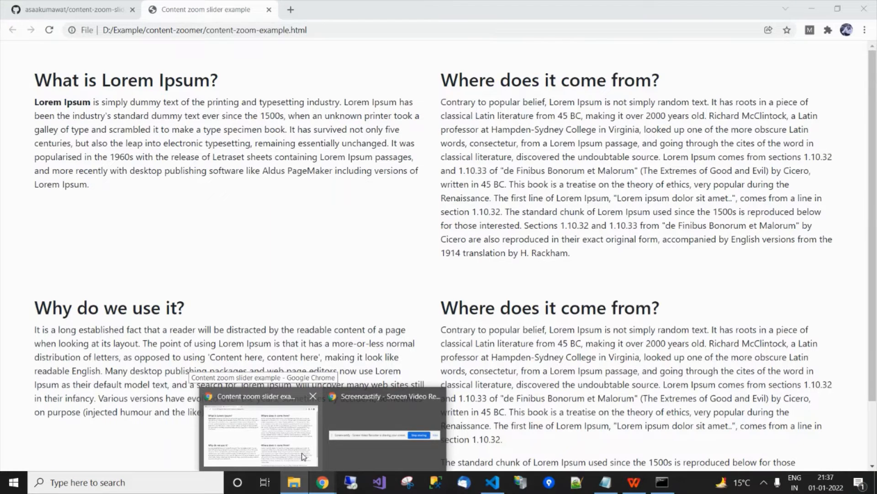
pyautogui.click(253, 437)
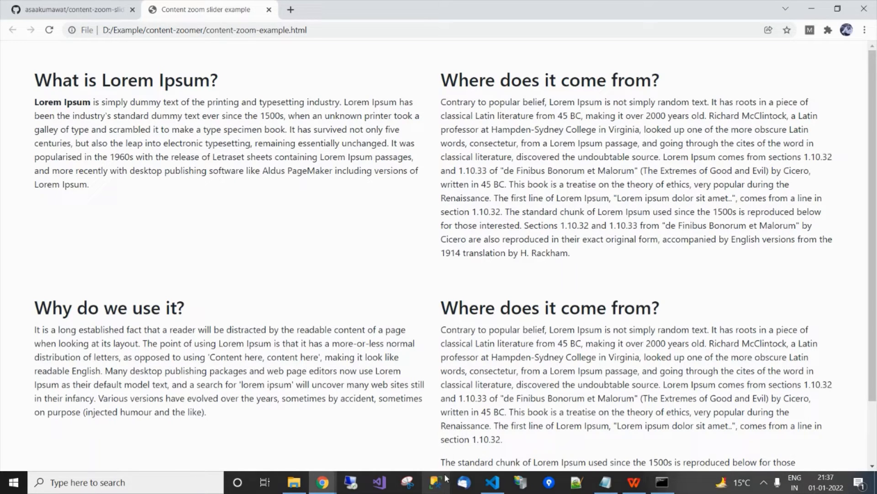
pyautogui.click(491, 482)
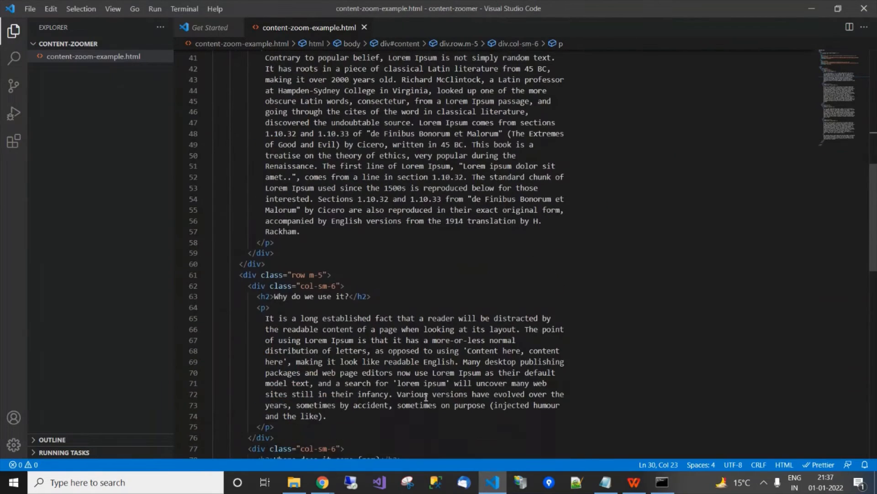
# Step: Locate the raw content-zoom-slider.min.js URL in Notepad, then return to the Chrome example page
pyautogui.scroll(-3)
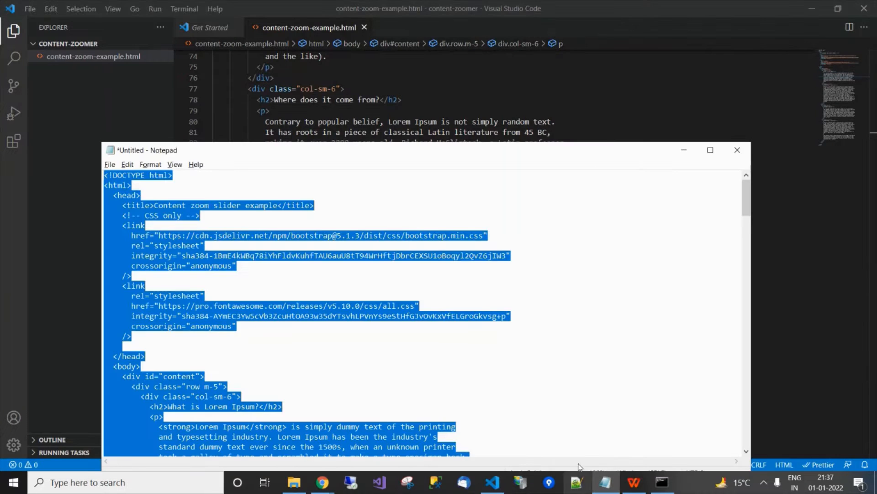
pyautogui.scroll(-3)
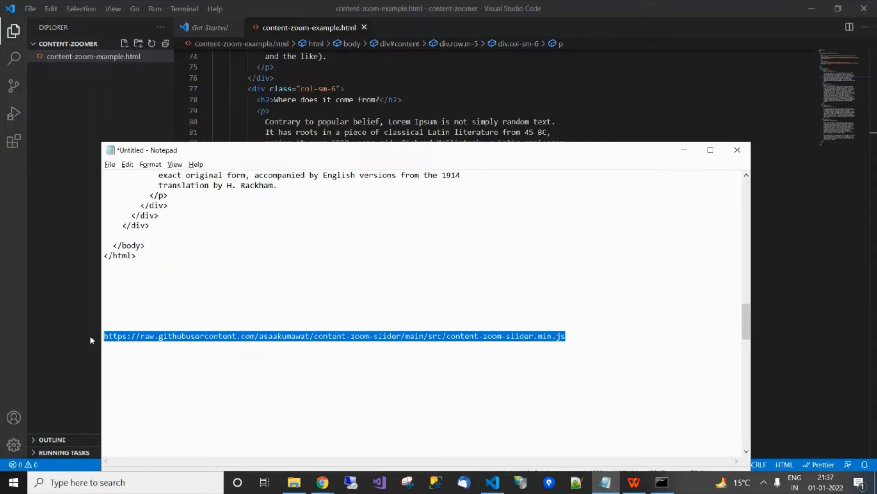
pyautogui.moveTo(321, 481)
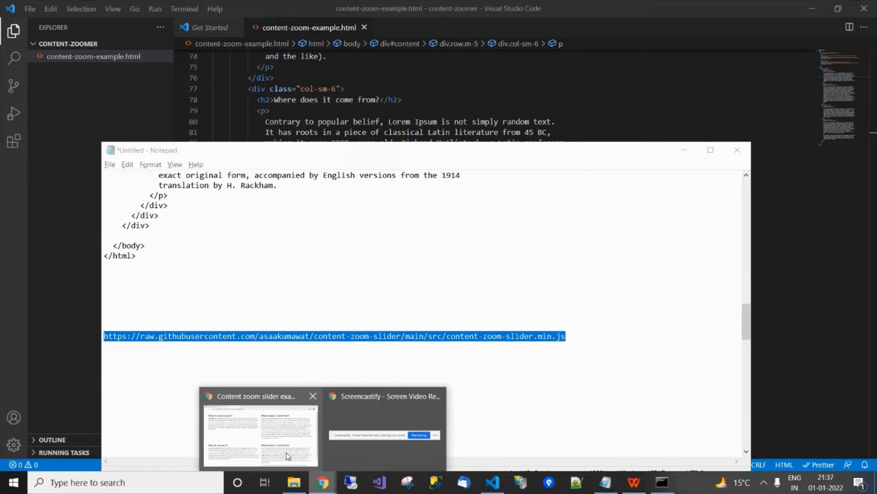
pyautogui.click(258, 434)
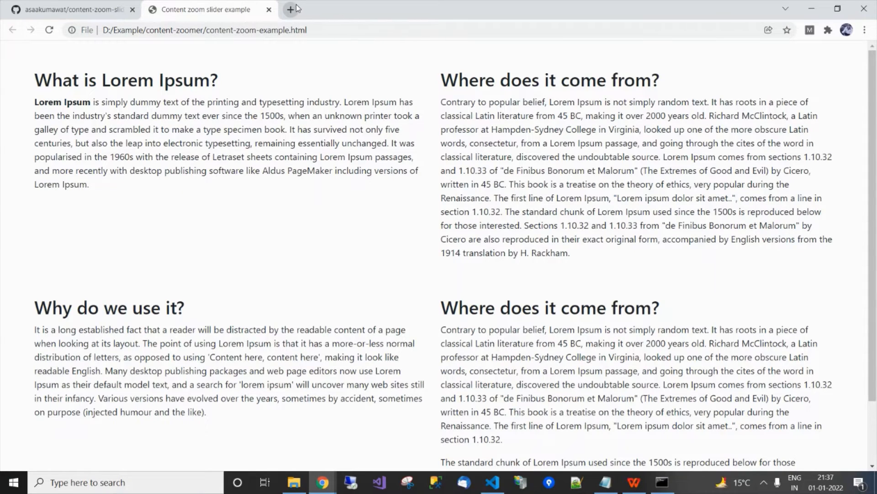
# Step: Save content-zoom-slider.min.js from its raw GitHub URL into the content-zoomer folder
pyautogui.click(291, 10)
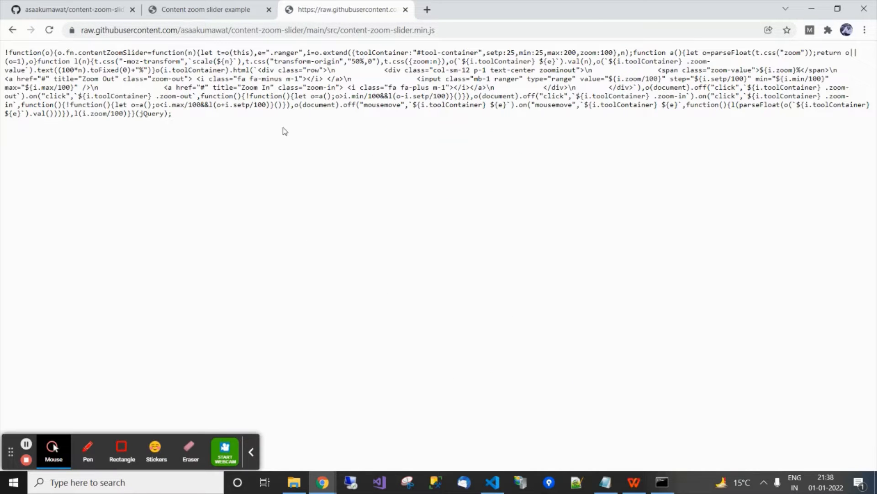
pyautogui.rightClick(285, 131)
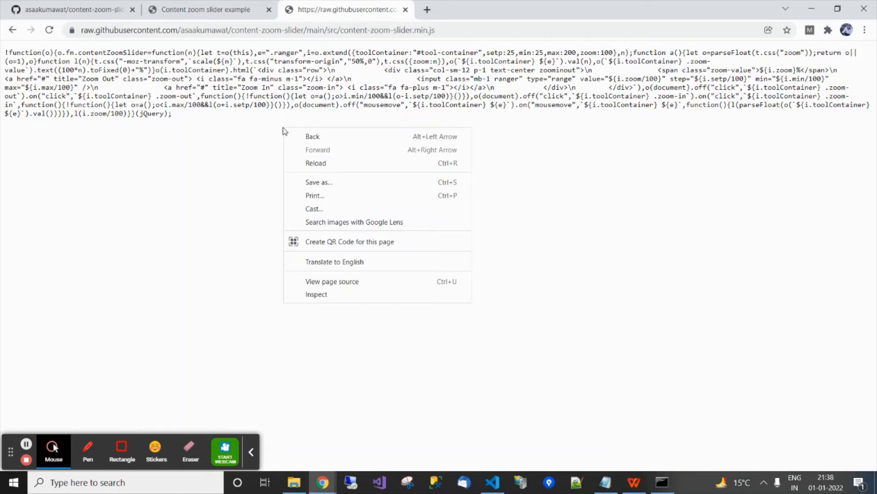
pyautogui.moveTo(315, 195)
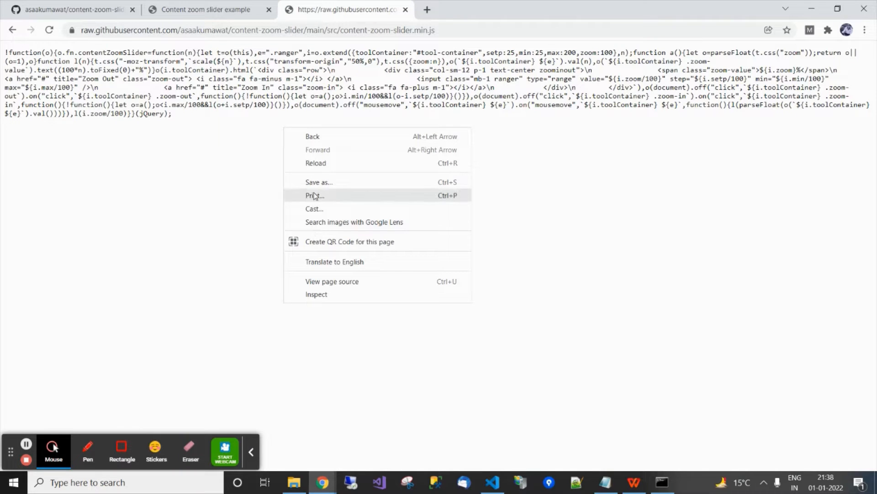
pyautogui.click(319, 182)
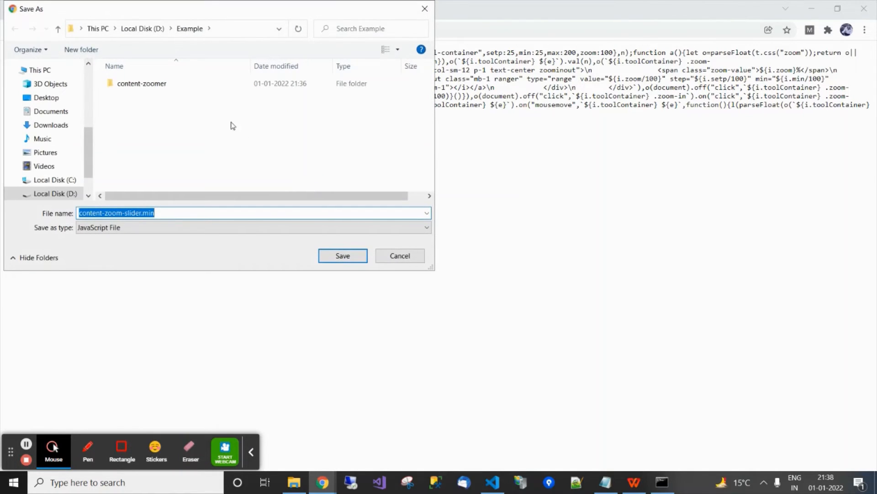
pyautogui.doubleClick(142, 83)
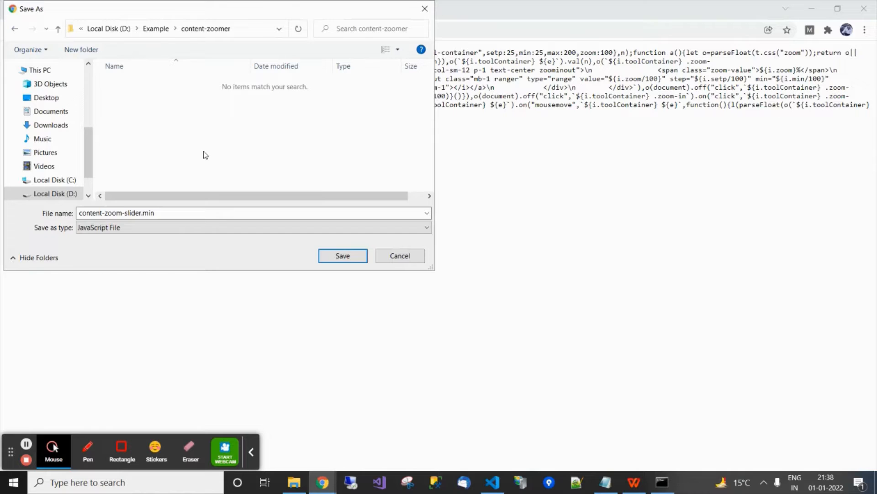
pyautogui.click(342, 255)
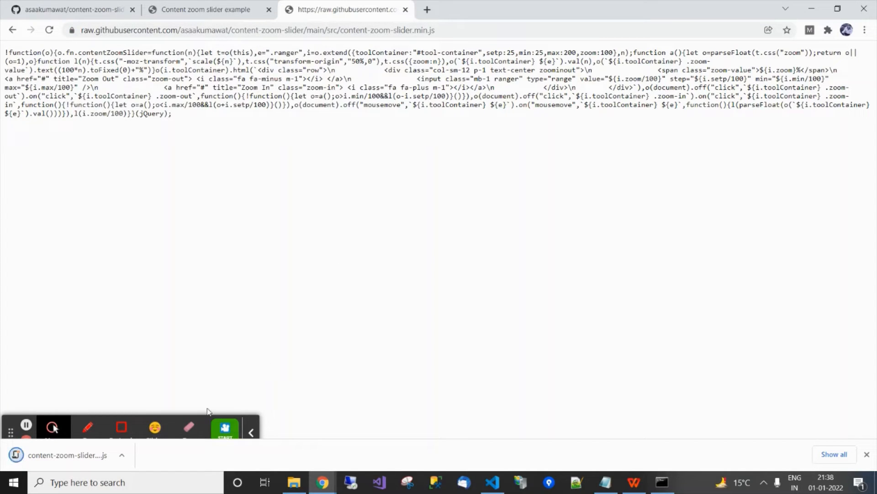
pyautogui.click(492, 481)
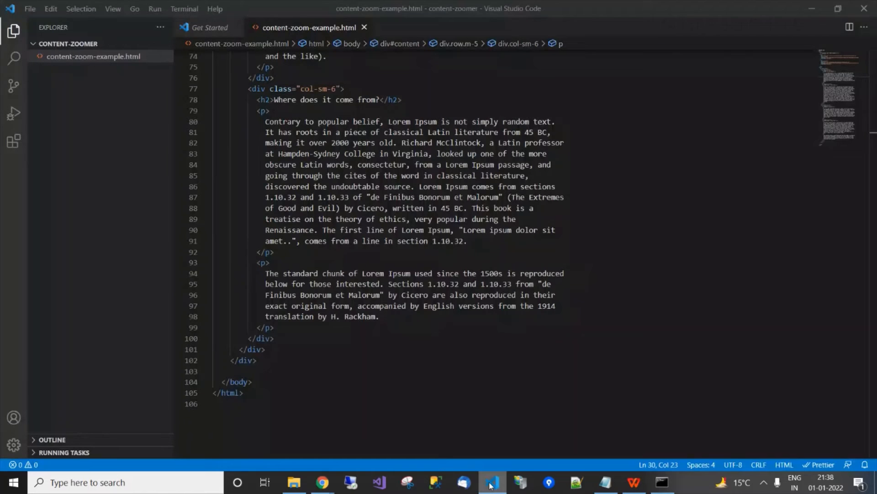
# Step: Type <script src="content-zoom-slider.min.js"></script> on the blank line above </body>
pyautogui.click(275, 371)
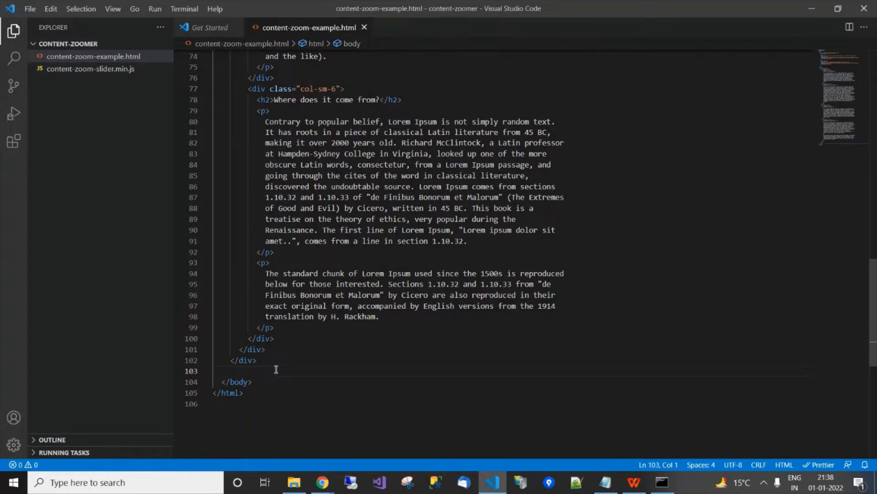
pyautogui.write('<script src="')
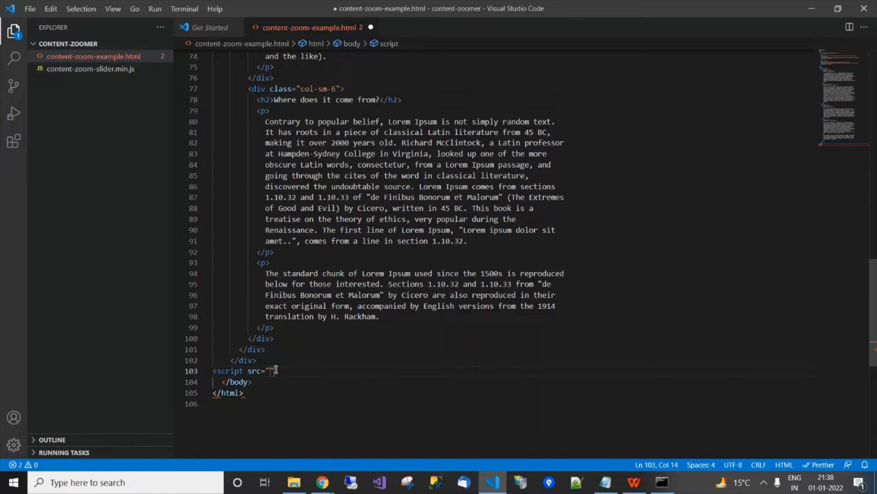
pyautogui.write('content')
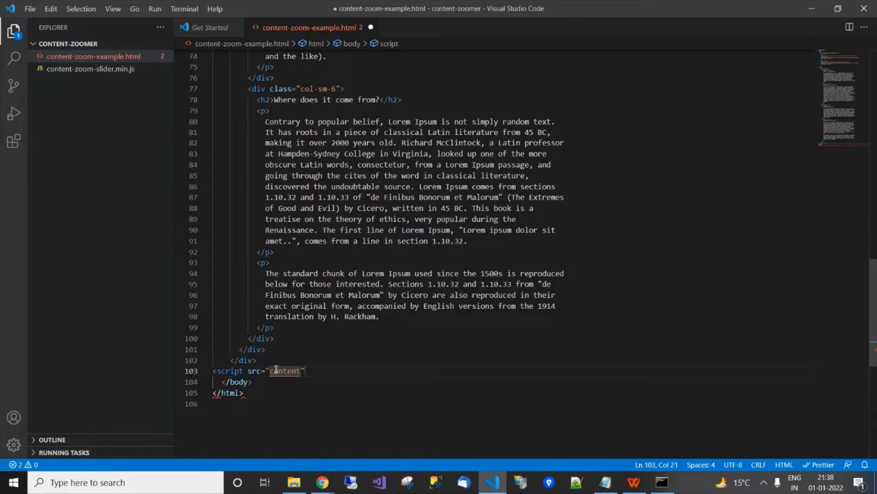
pyautogui.write('-zoom')
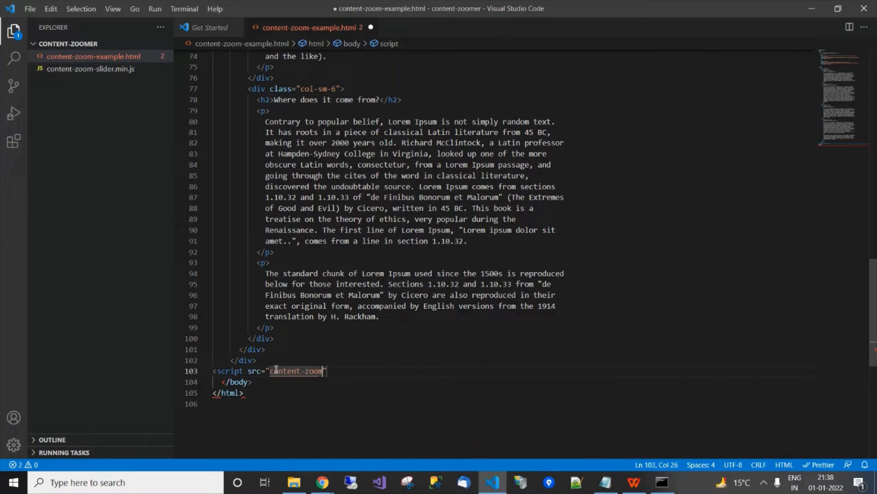
pyautogui.write('-slider.min.js')
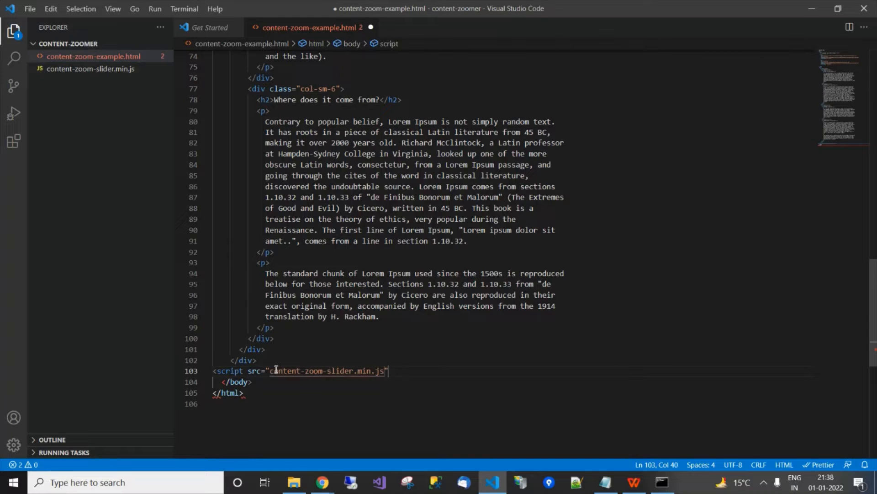
pyautogui.write('></script>')
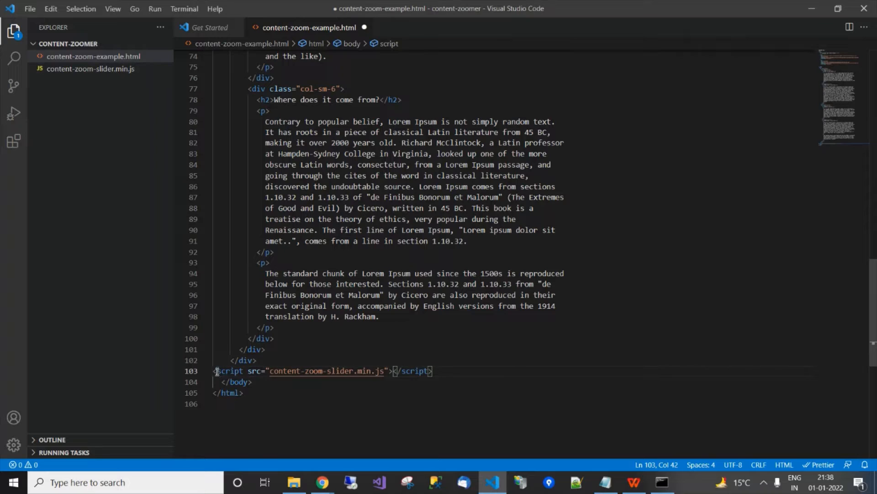
pyautogui.click(455, 370)
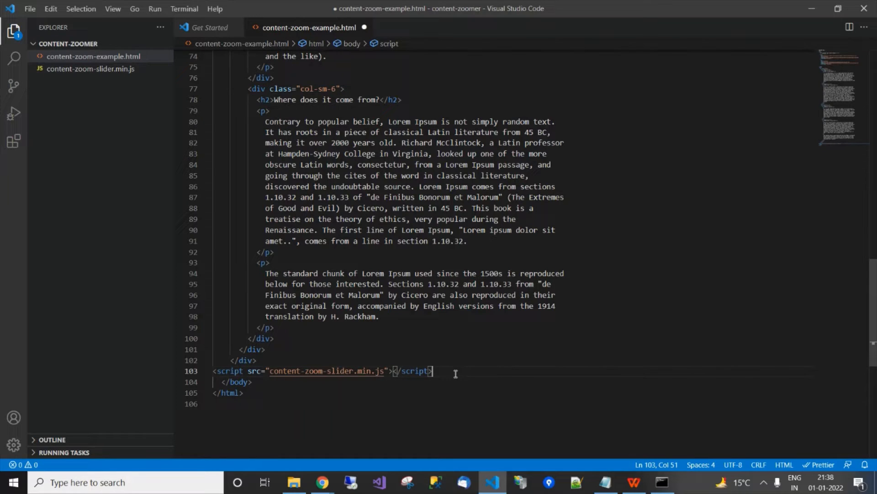
pyautogui.moveTo(572, 482)
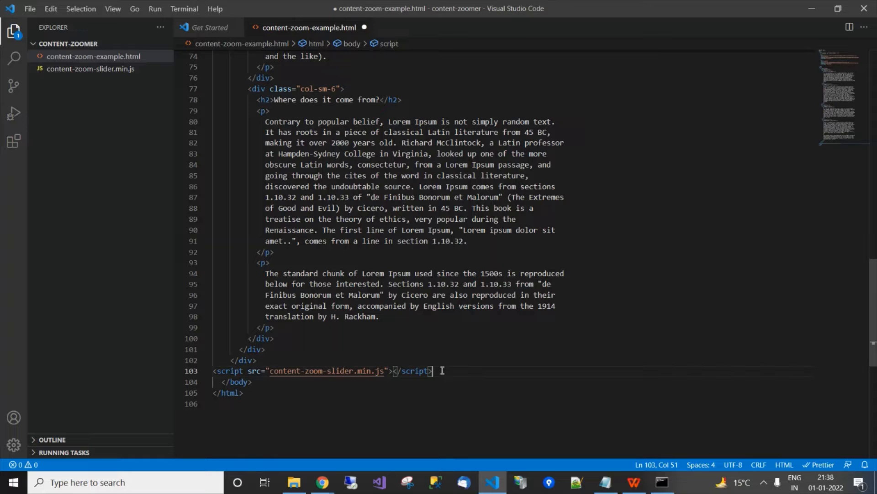
pyautogui.moveTo(604, 482)
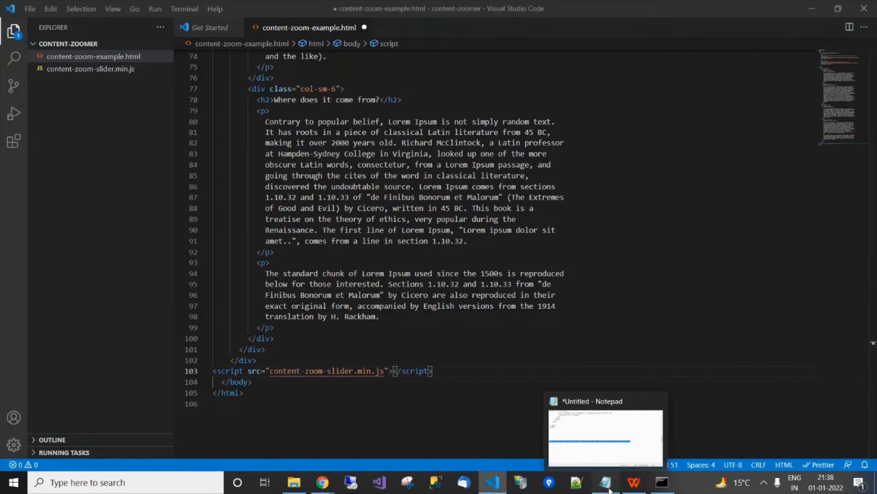
# Step: Place the jQuery 3.6.0 script tag from Notepad above the plugin script and save
pyautogui.click(605, 431)
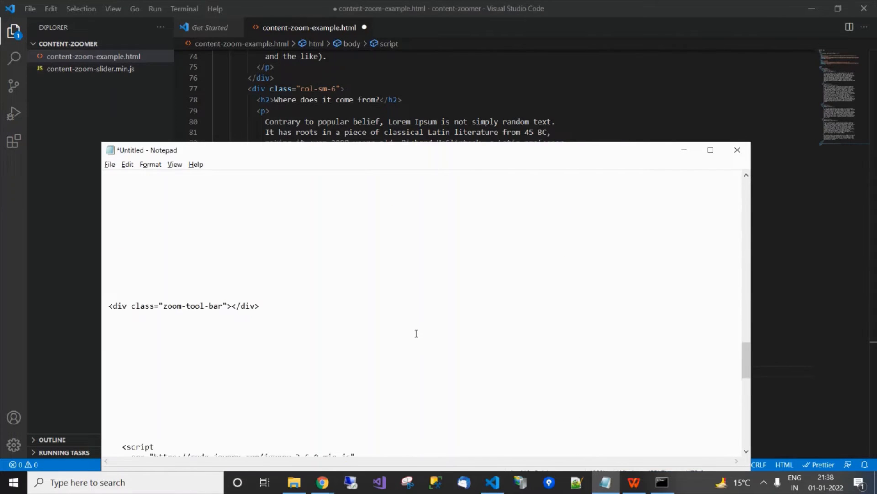
pyautogui.scroll(-3)
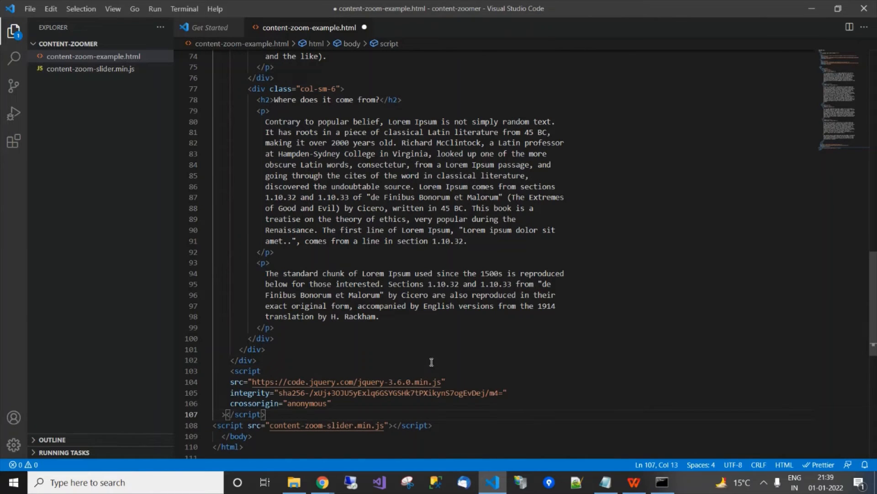
pyautogui.press('ctrl+s')
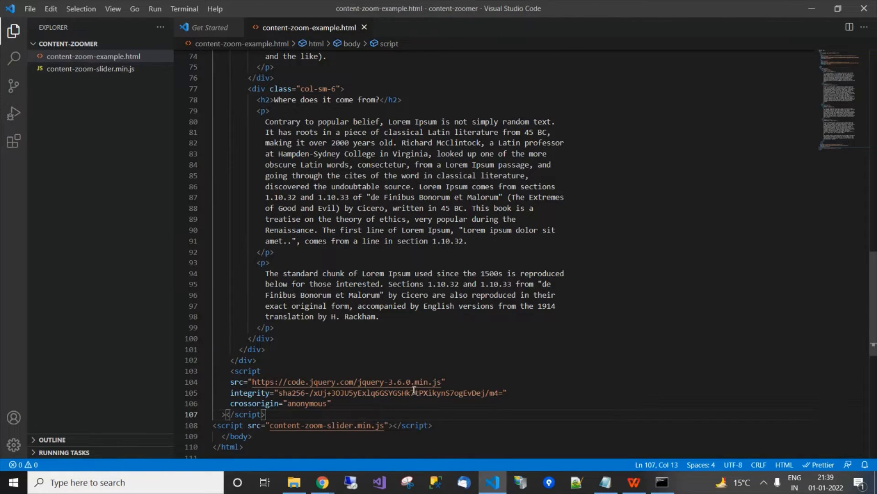
pyautogui.click(442, 389)
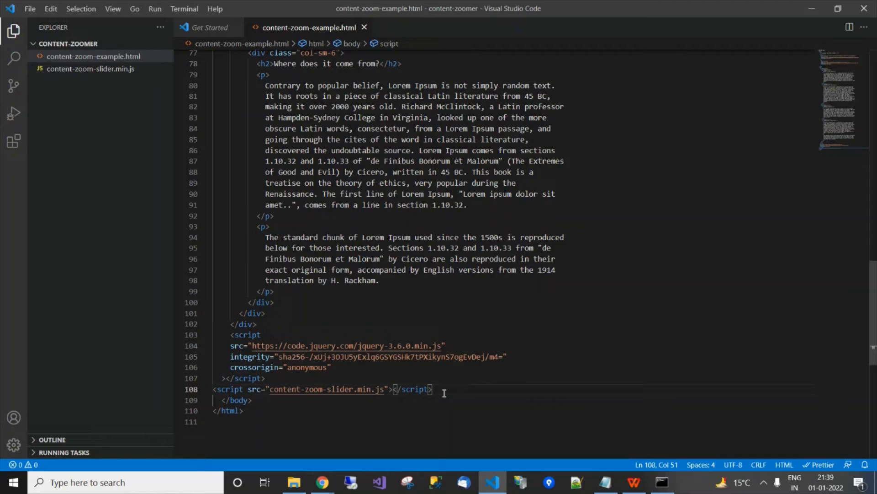
# Step: Begin a new <div> tag below the content div using autocomplete
pyautogui.click(259, 324)
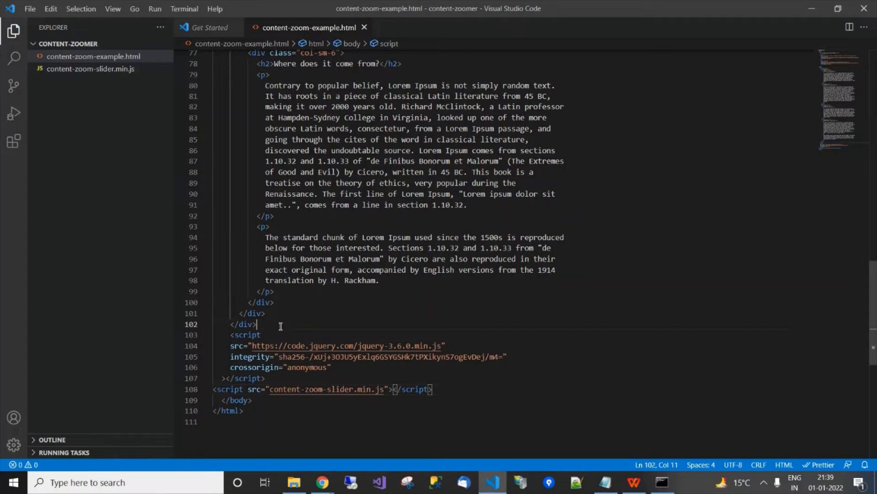
pyautogui.write('<')
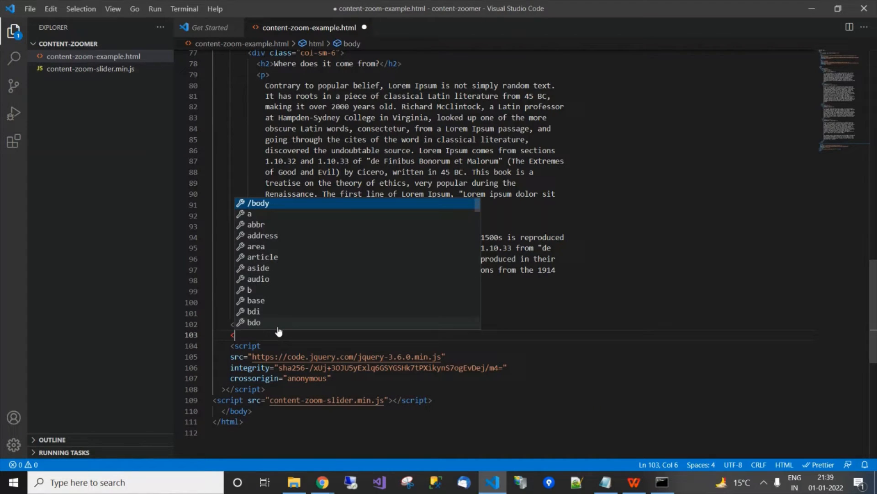
pyautogui.write('div')
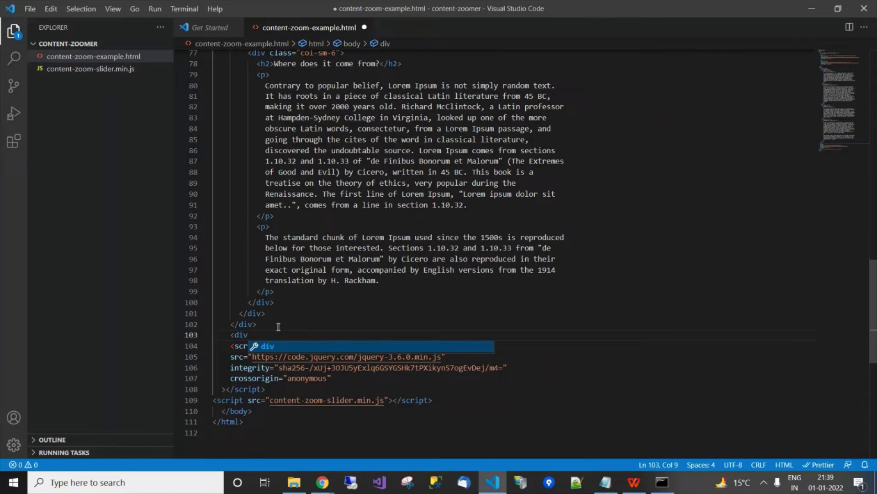
pyautogui.press('alt+tab')
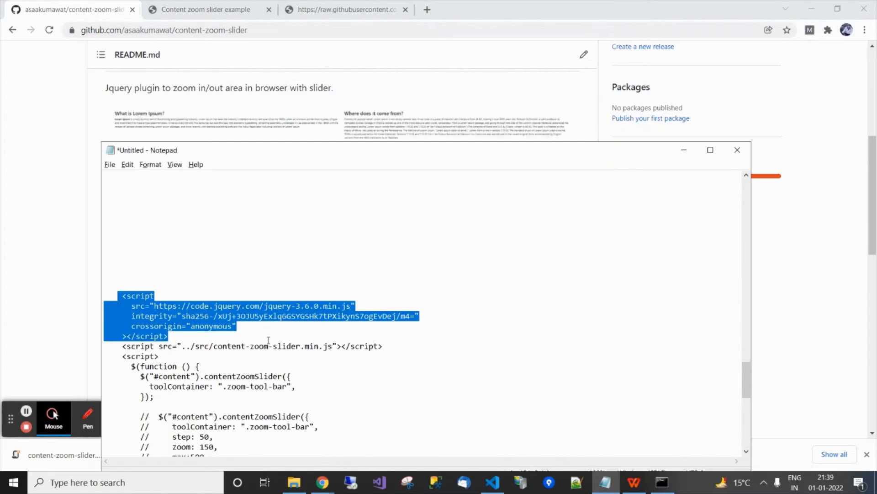
# Step: Paste the script tags and README contentZoomSlider init code for #content, then save
pyautogui.scroll(3)
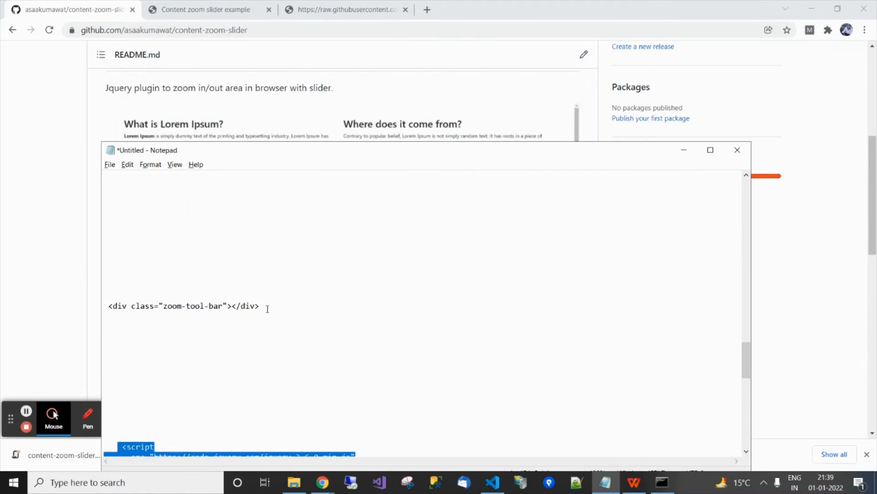
pyautogui.press('alt+tab')
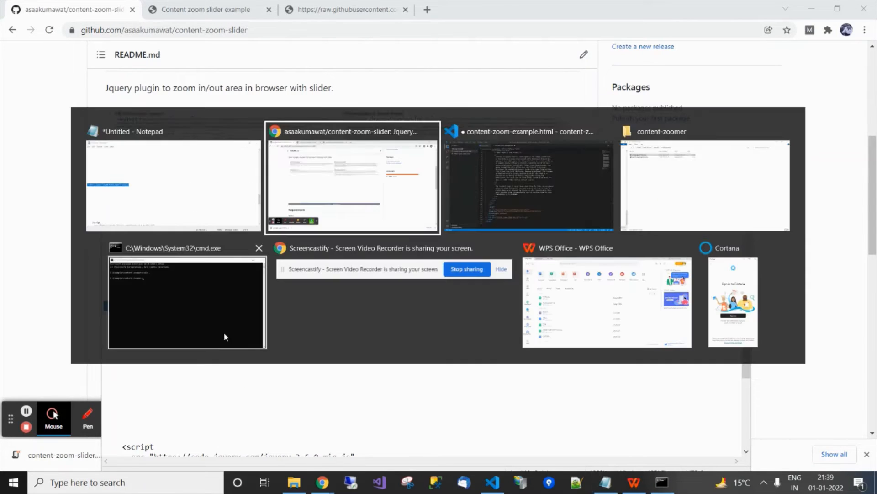
pyautogui.click(528, 177)
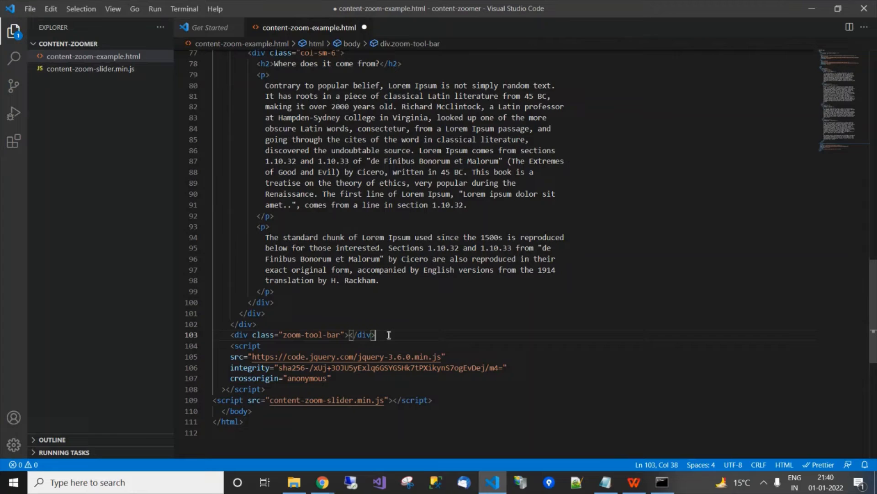
pyautogui.press('alt+tab')
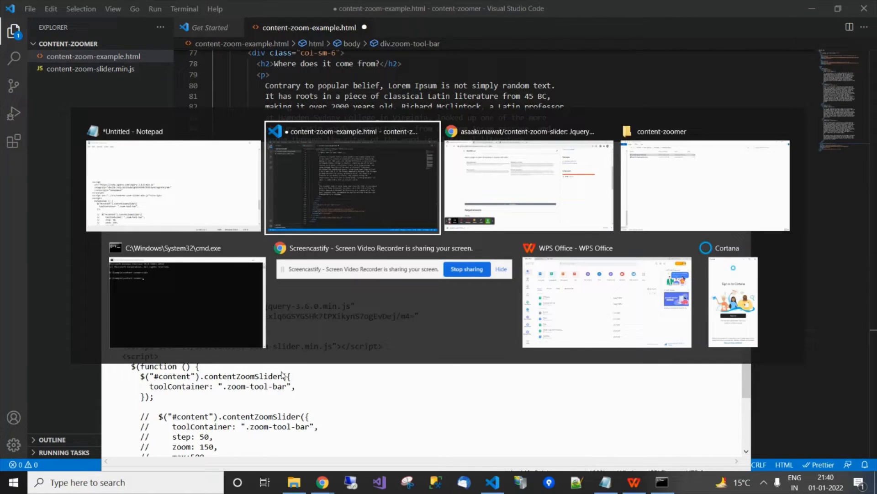
pyautogui.click(528, 184)
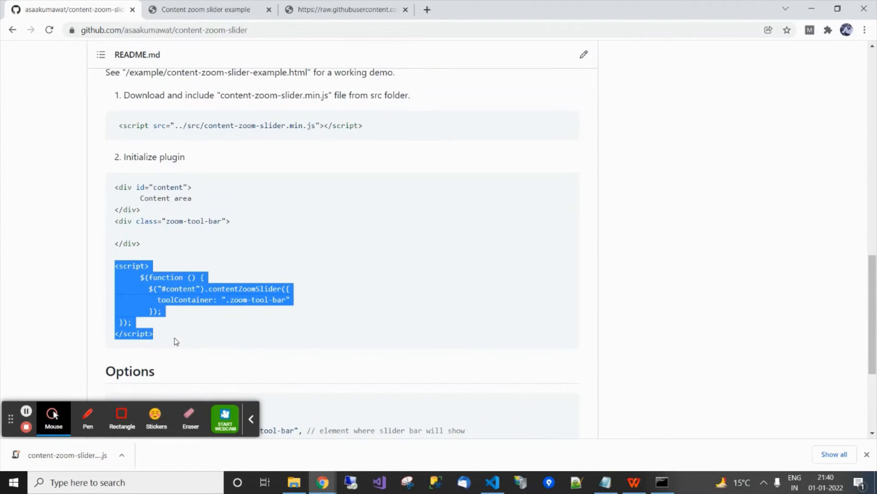
pyautogui.click(492, 482)
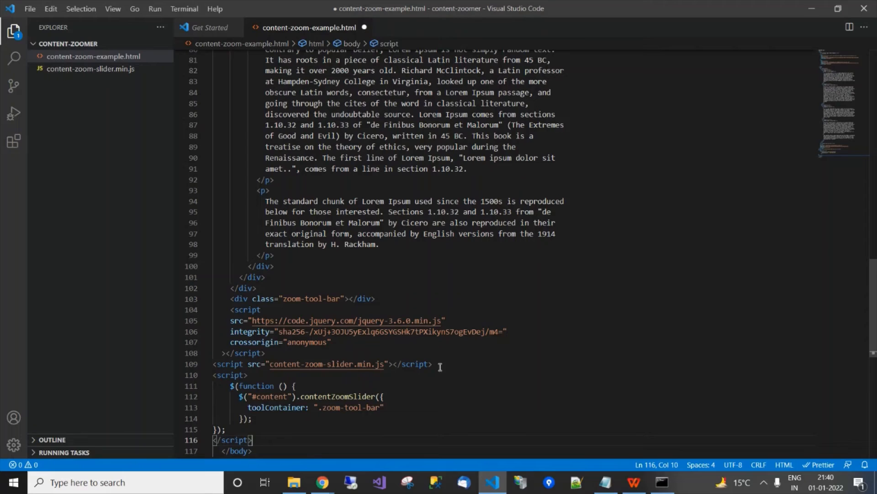
pyautogui.press('ctrl+s')
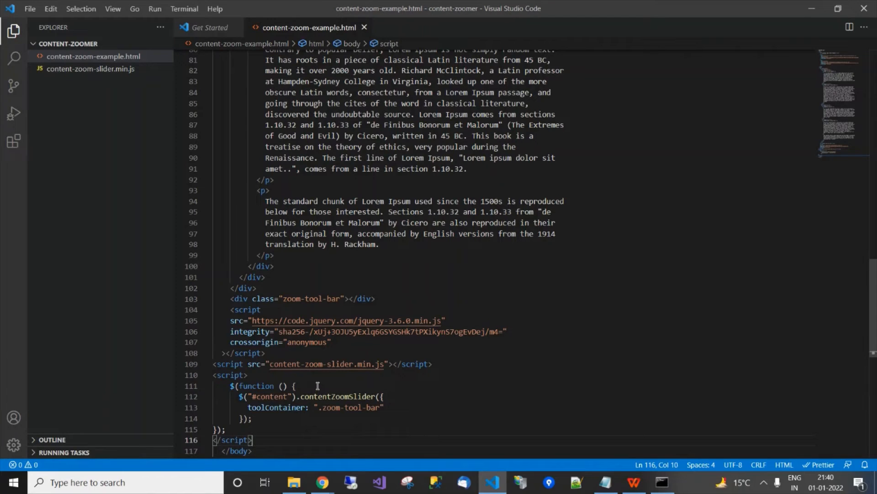
pyautogui.scroll(3)
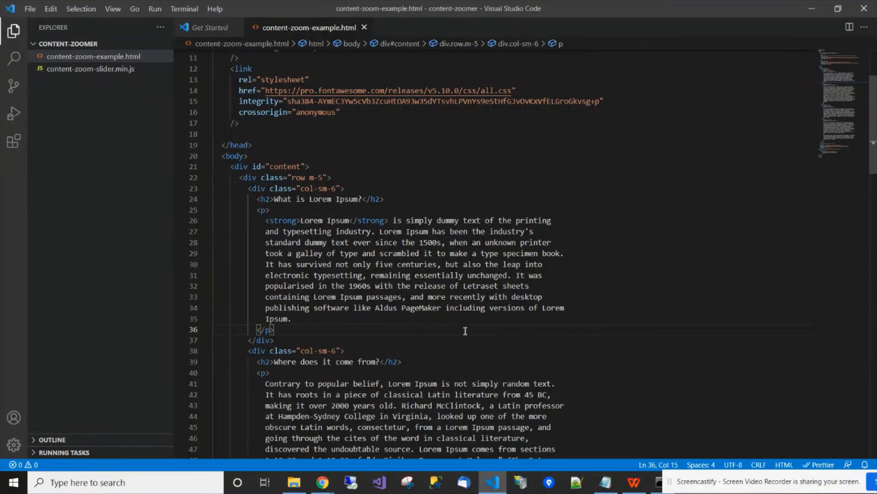
# Step: Reload the example page in Chrome and scroll to the zoom slider at 100%
pyautogui.click(322, 482)
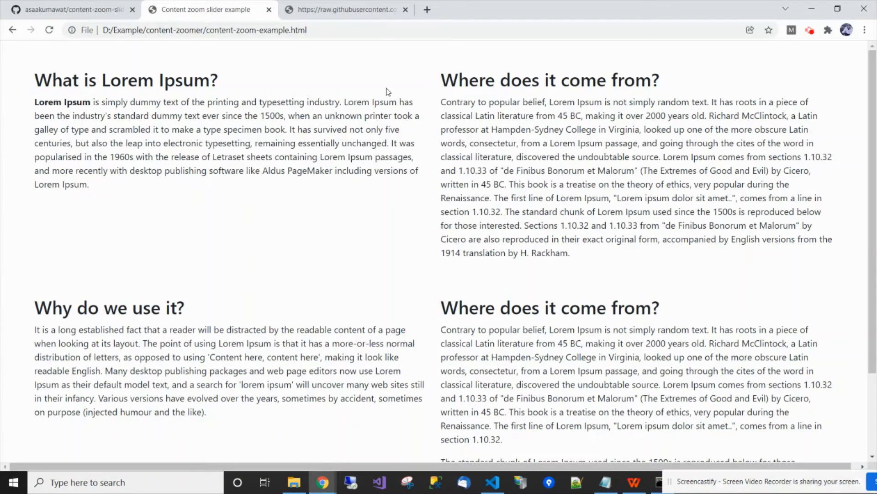
pyautogui.moveTo(373, 33)
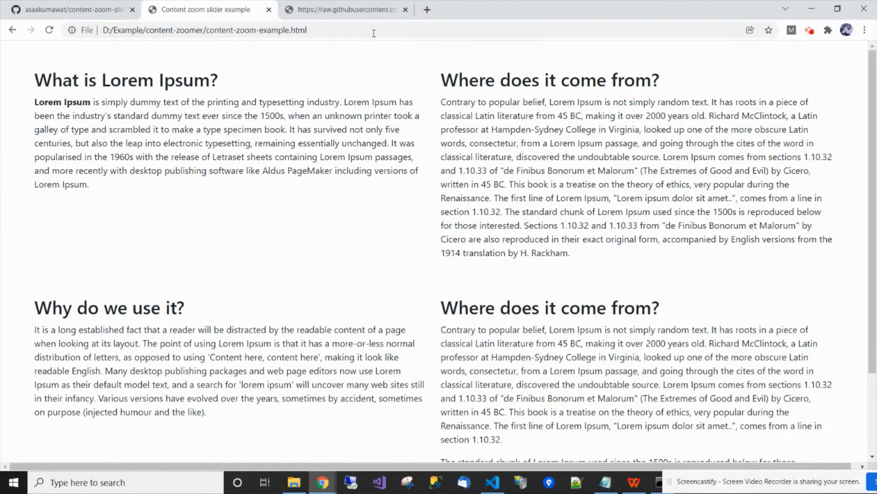
pyautogui.scroll(-3)
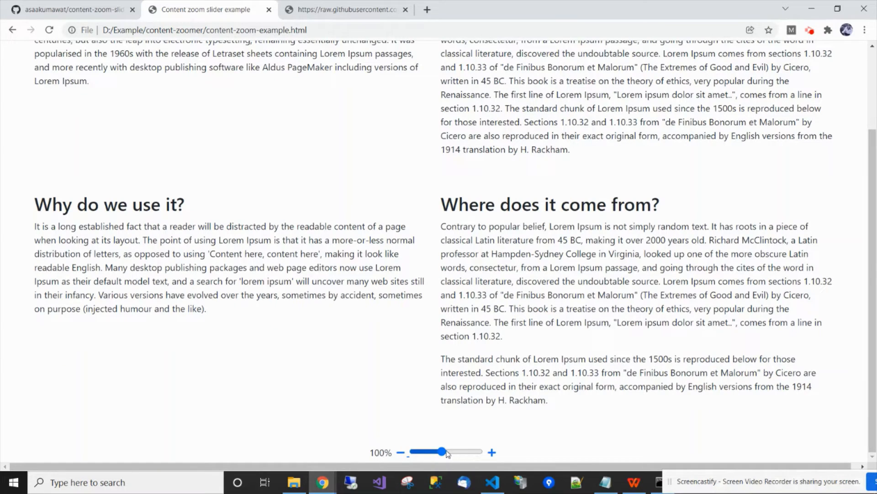
pyautogui.moveTo(444, 456)
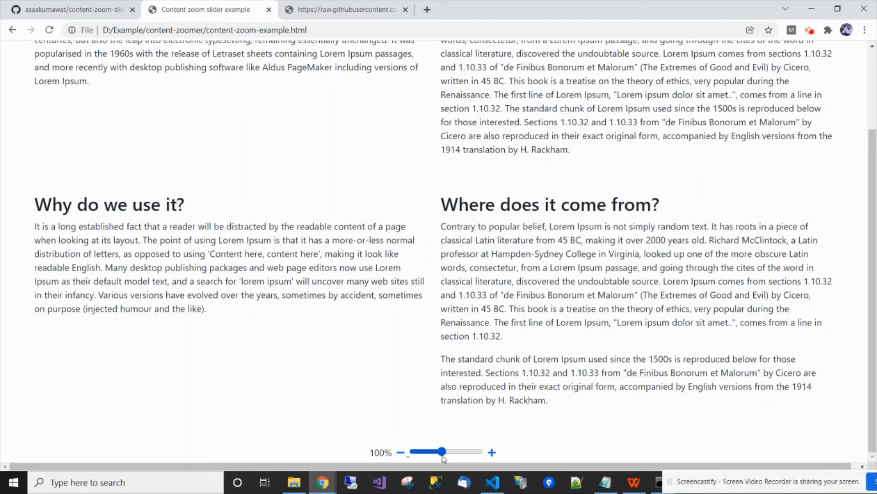
pyautogui.moveTo(498, 465)
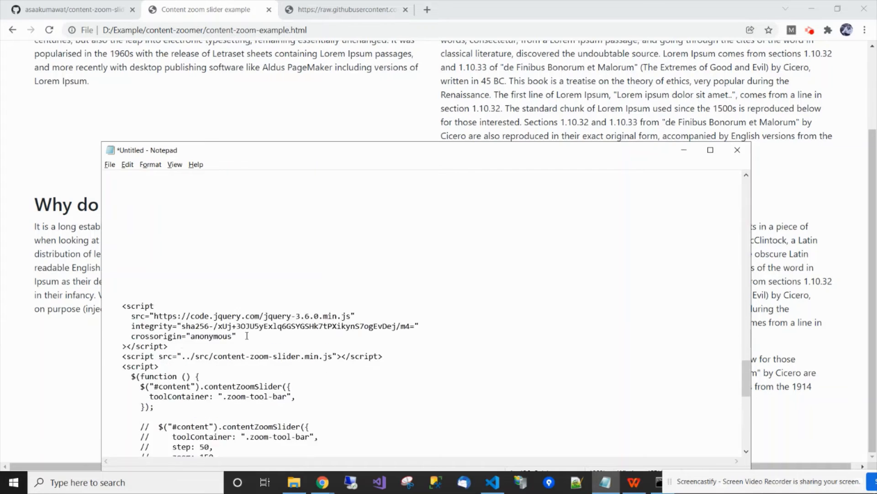
# Step: Select the .zoom-tool-bar style rules in Notepad and return to the Chrome example page
pyautogui.scroll(3)
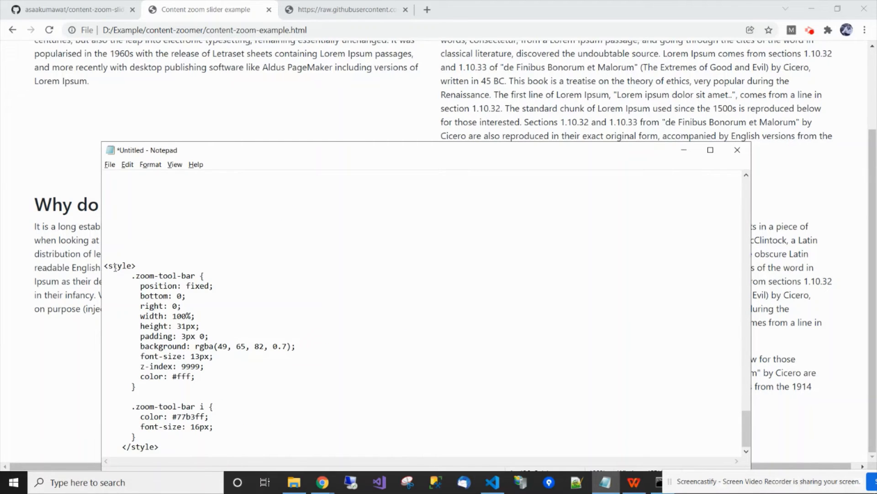
pyautogui.press('ctrl+a')
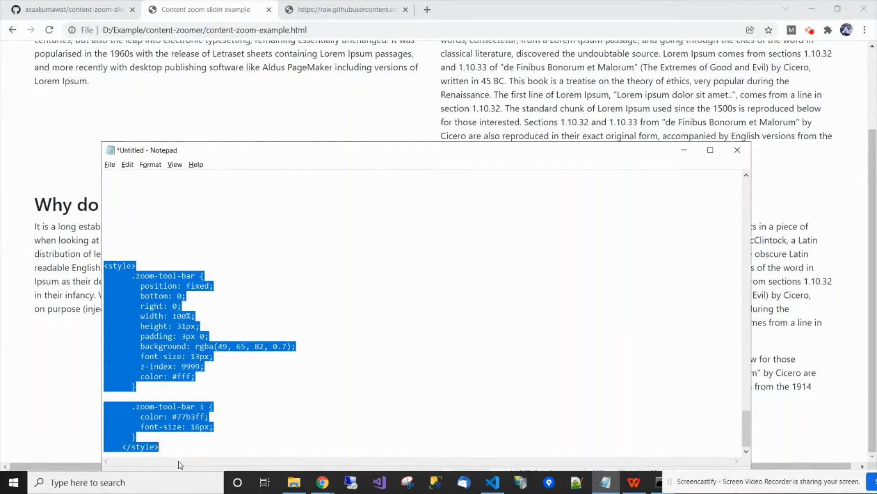
pyautogui.press('alt+tab')
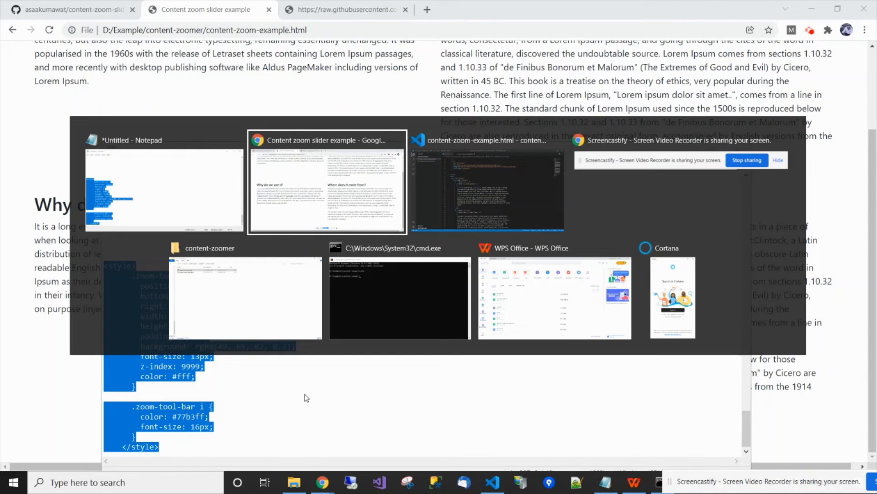
pyautogui.click(486, 184)
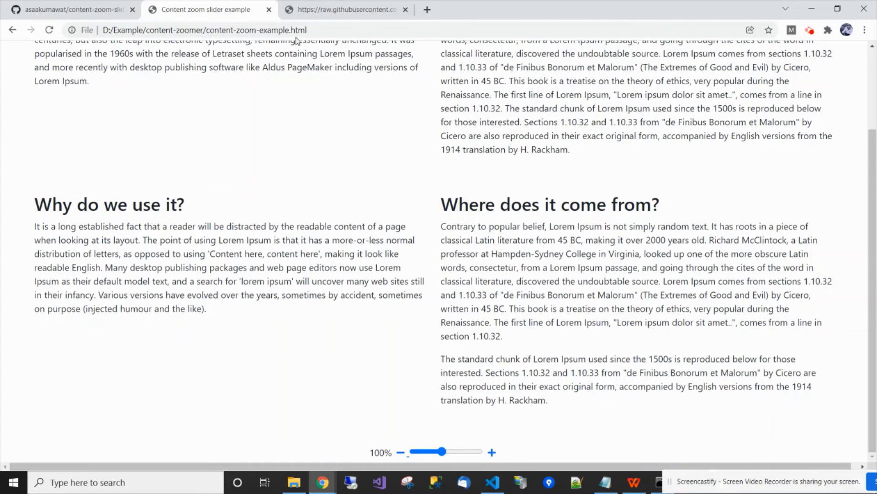
# Step: Zoom the example page content out to 75%, then in to 150%
pyautogui.scroll(3)
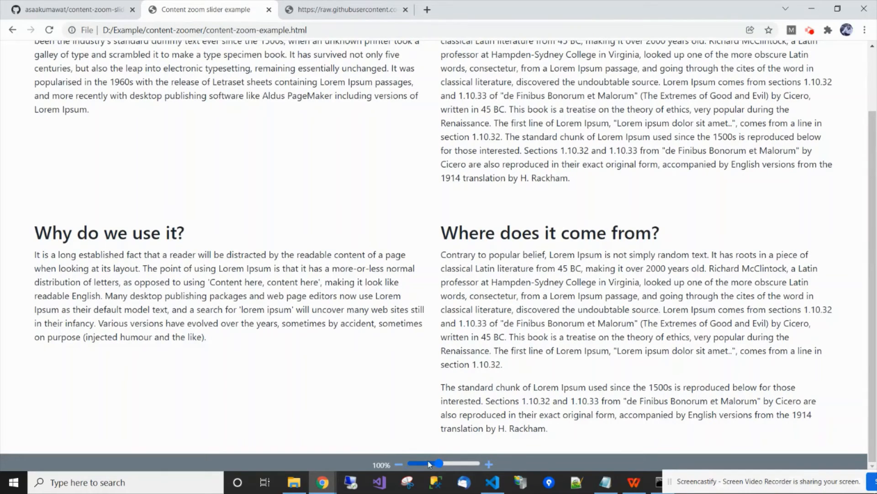
pyautogui.moveTo(438, 466)
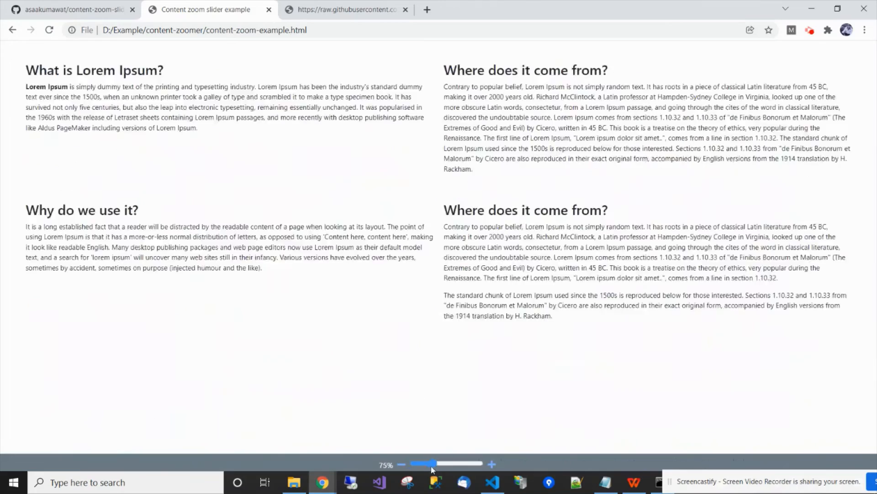
pyautogui.click(491, 464)
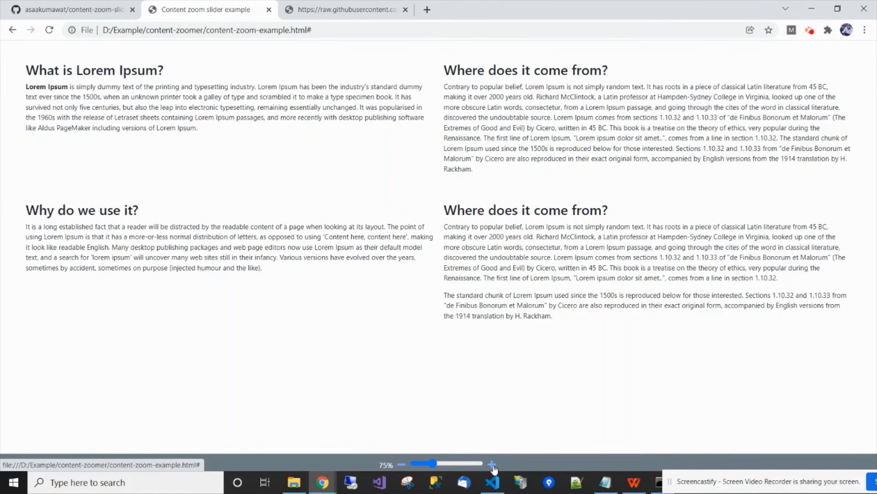
pyautogui.click(492, 464)
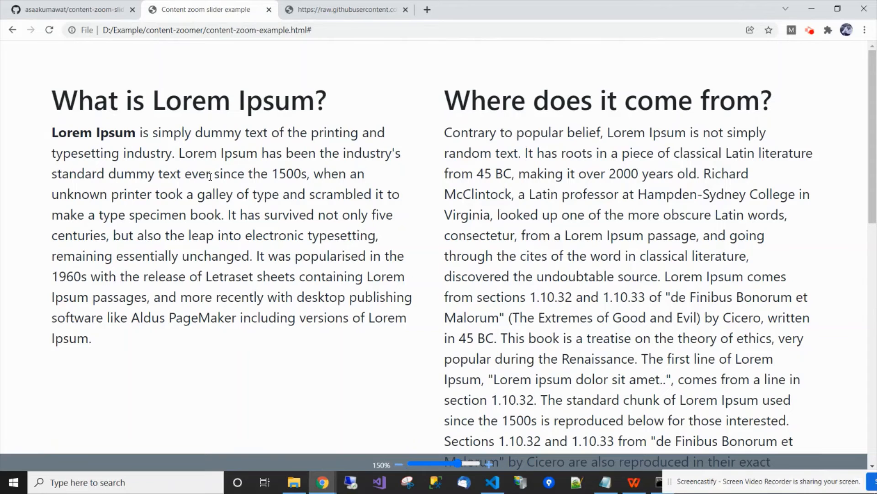
pyautogui.click(67, 10)
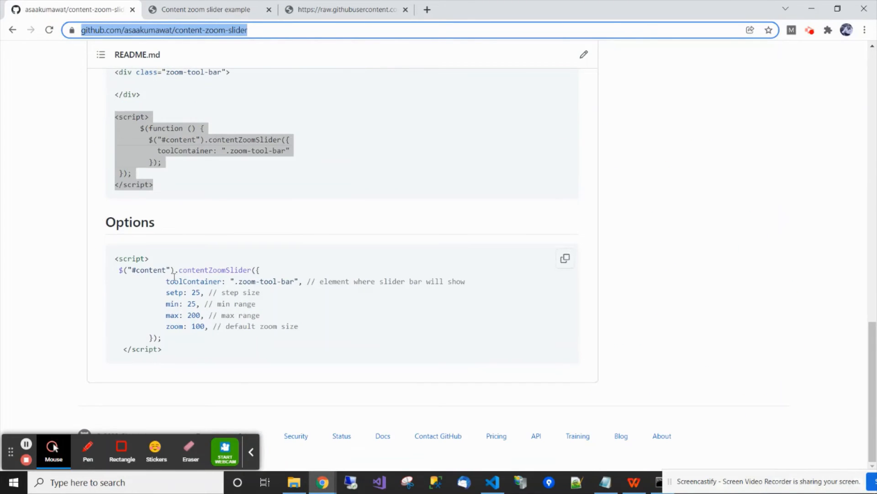
# Step: Highlight the toolContainer and zoom option names in the README Options list
pyautogui.doubleClick(192, 282)
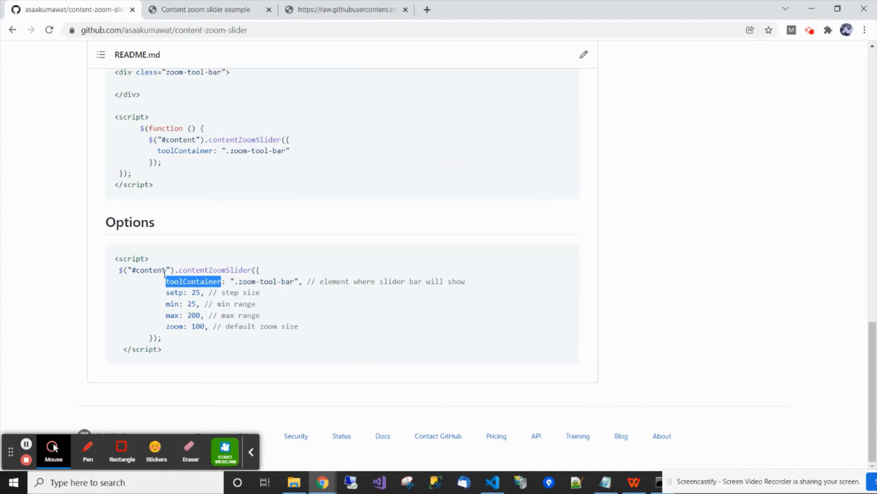
pyautogui.doubleClick(150, 270)
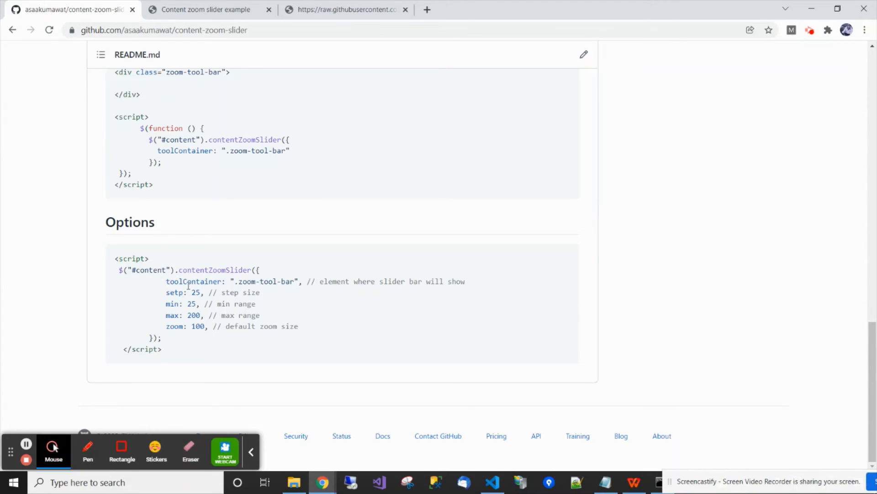
pyautogui.doubleClick(192, 281)
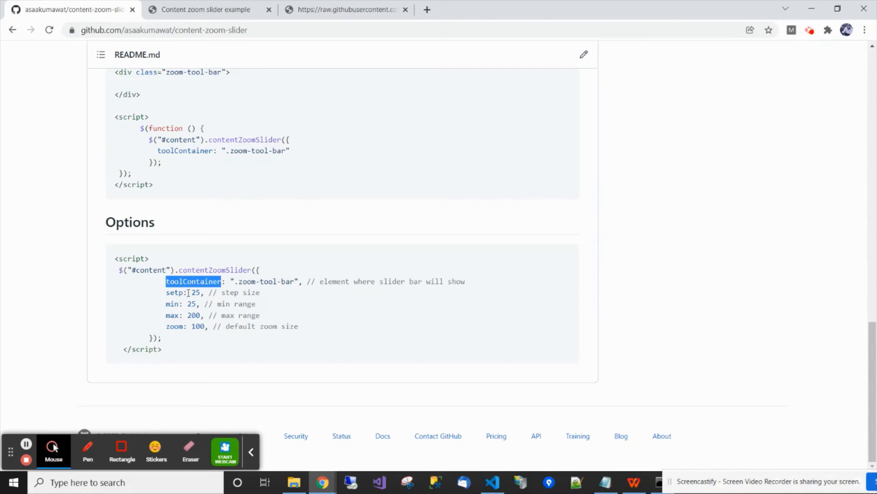
pyautogui.scroll(3)
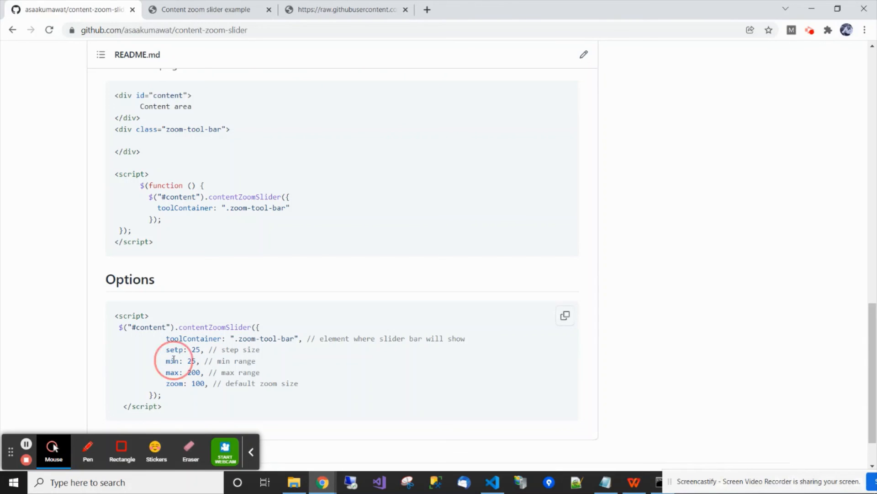
pyautogui.doubleClick(173, 372)
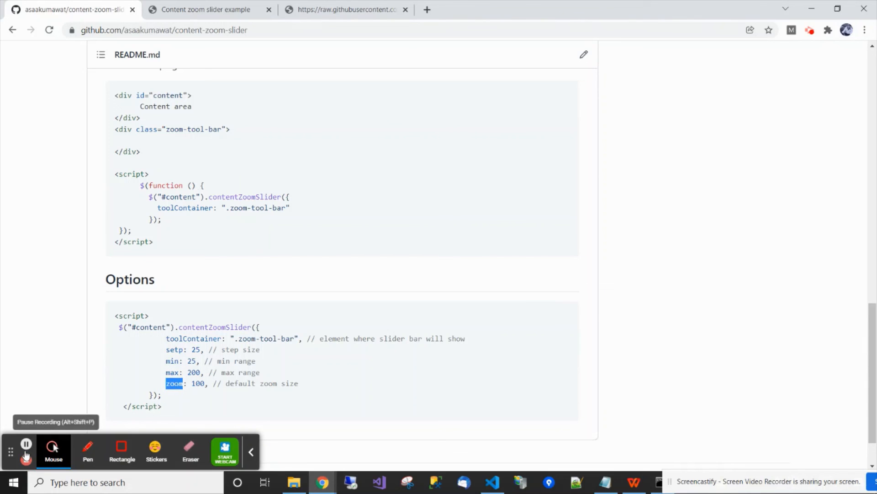
pyautogui.click(207, 10)
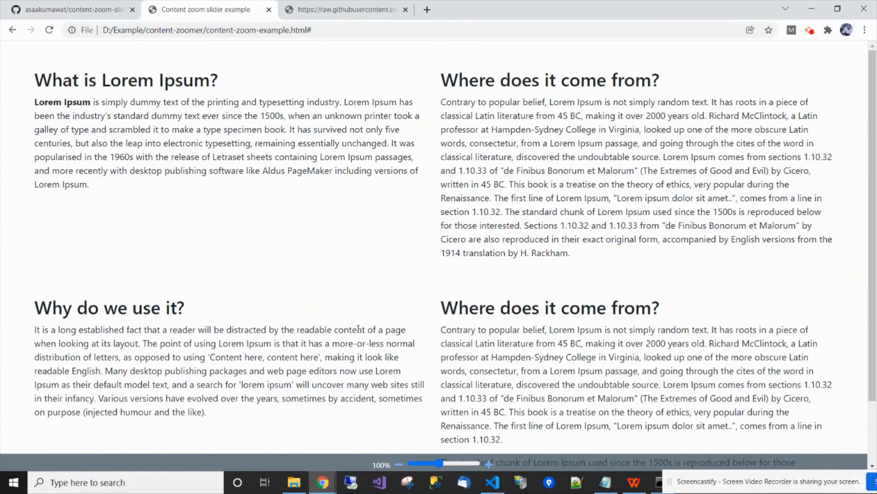
pyautogui.click(67, 10)
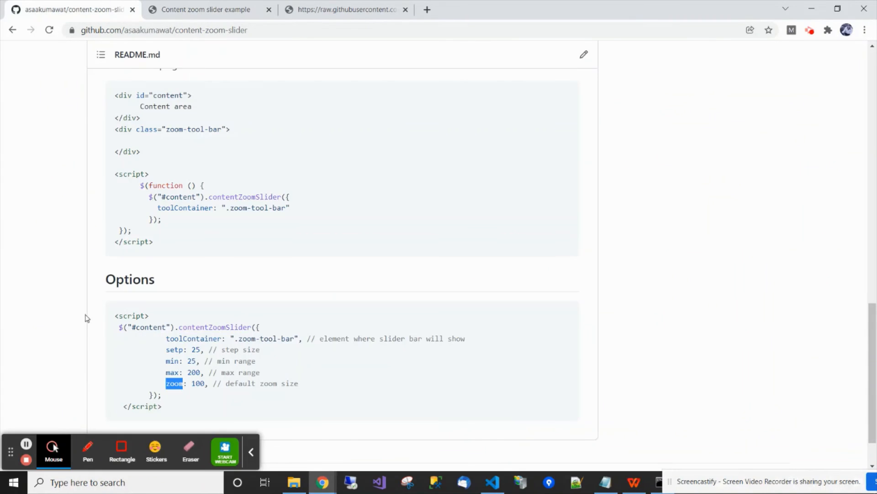